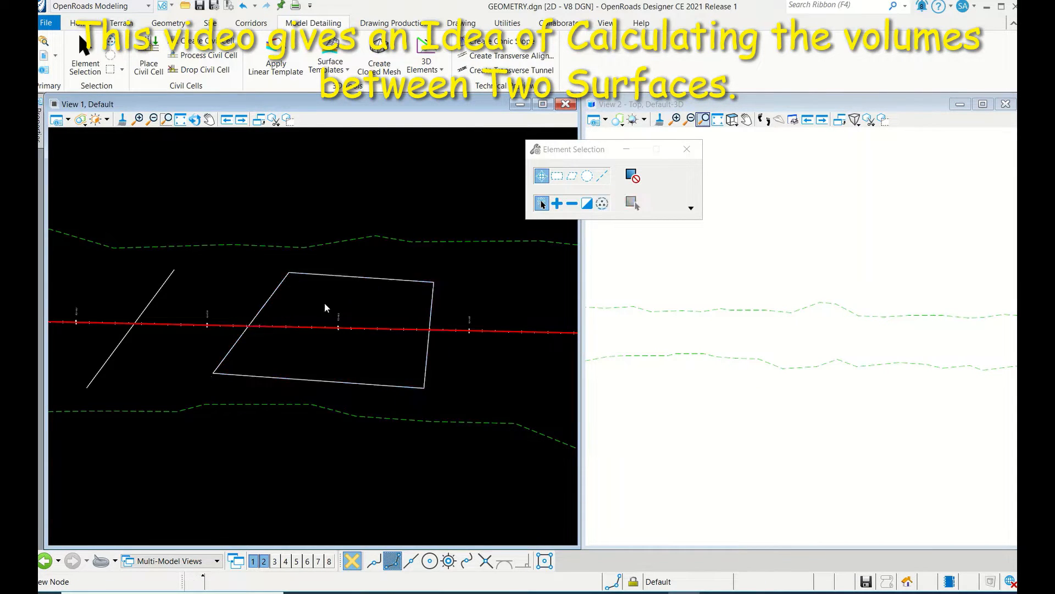
- Inspect the quadrilateral boundary shape's quick properties
{"action": "left_click", "coordinate": [332, 276]}
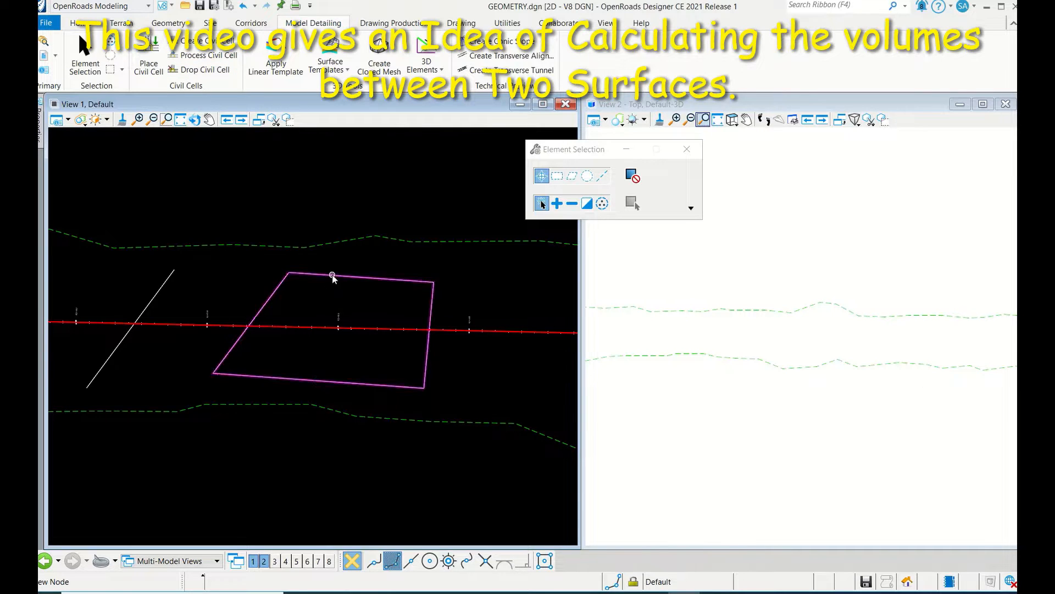
{"action": "left_click", "coordinate": [330, 276]}
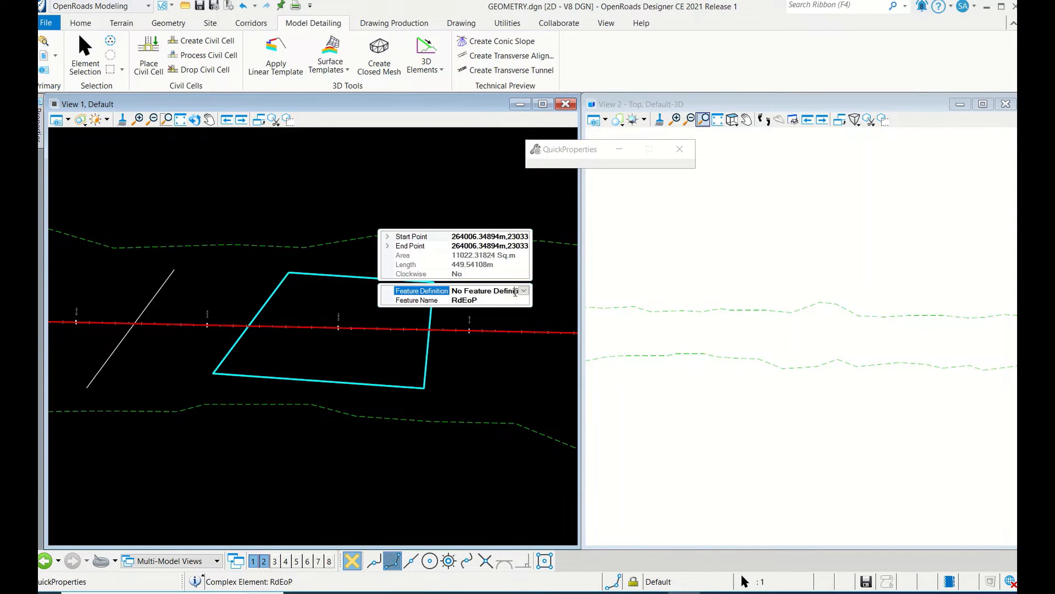
{"action": "left_click", "coordinate": [524, 290]}
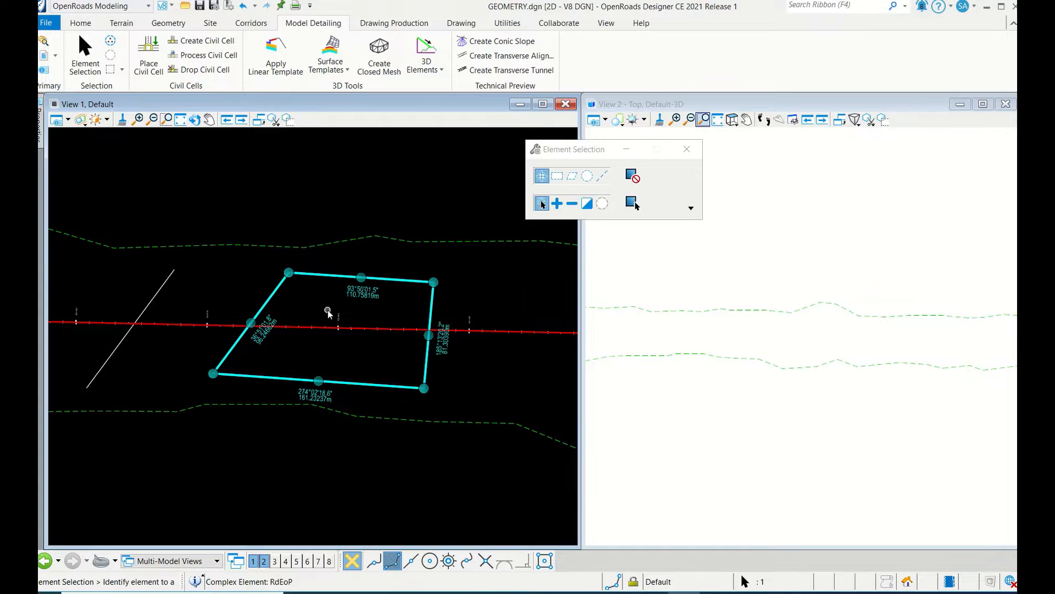
- Apply Profile By Constant Elevation to the quadrilateral shape from the Geometry tools
{"action": "left_click", "coordinate": [169, 23]}
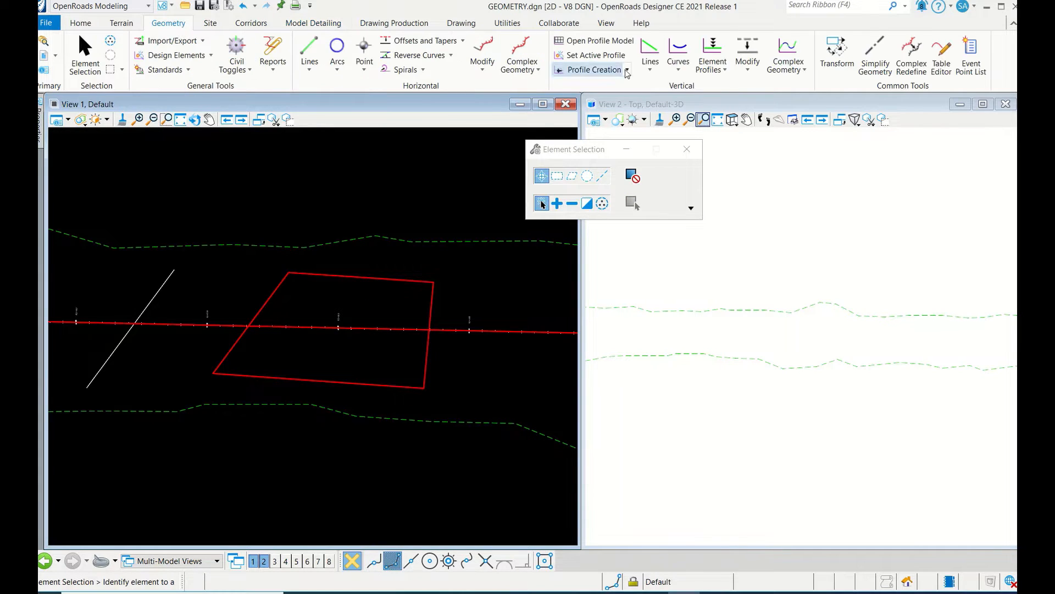
{"action": "left_click", "coordinate": [711, 55]}
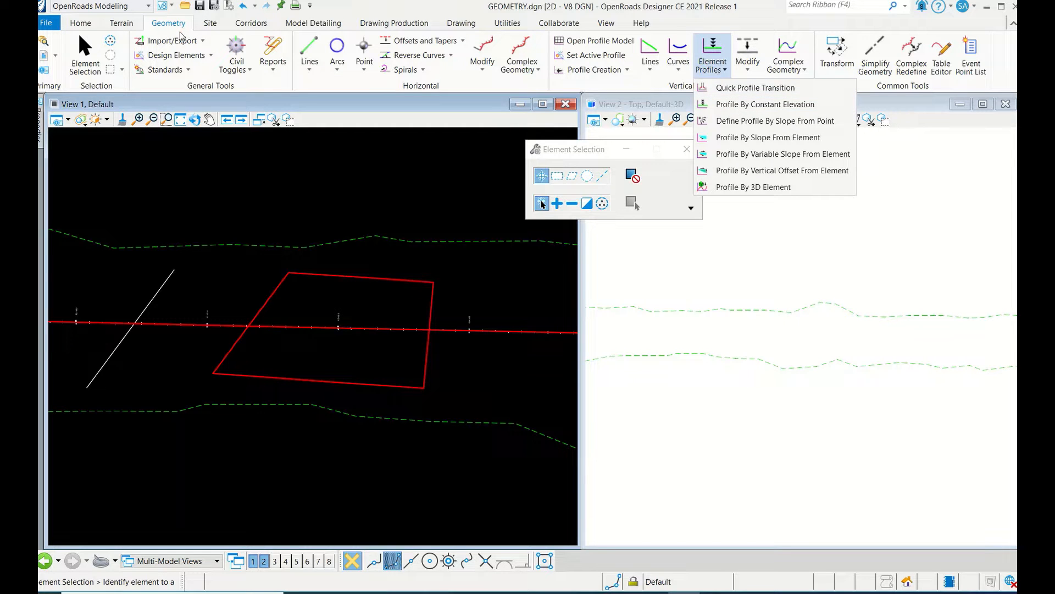
{"action": "mouse_move", "coordinate": [765, 103]}
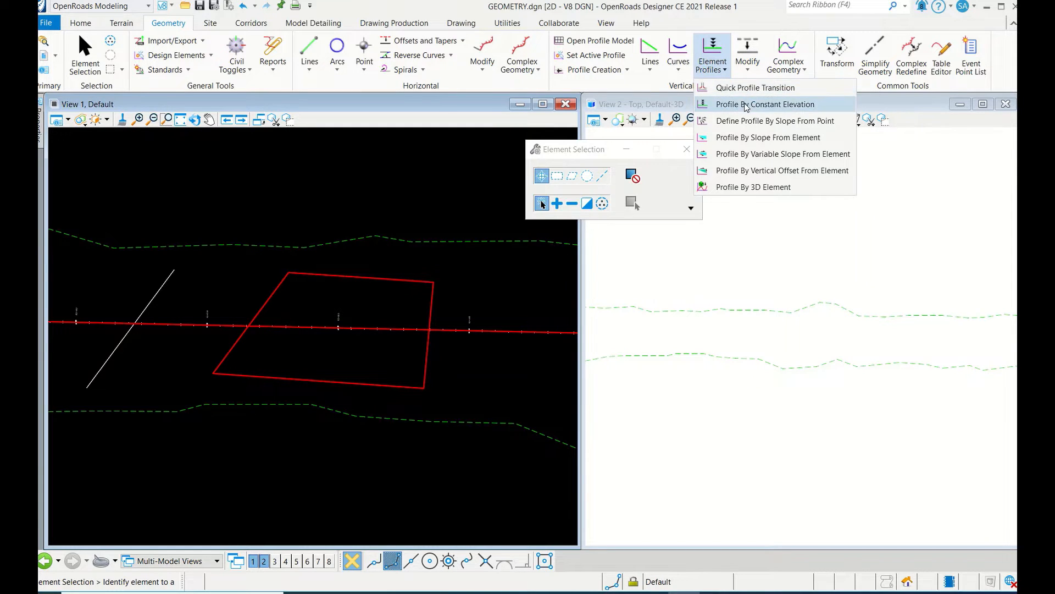
{"action": "left_click", "coordinate": [765, 103]}
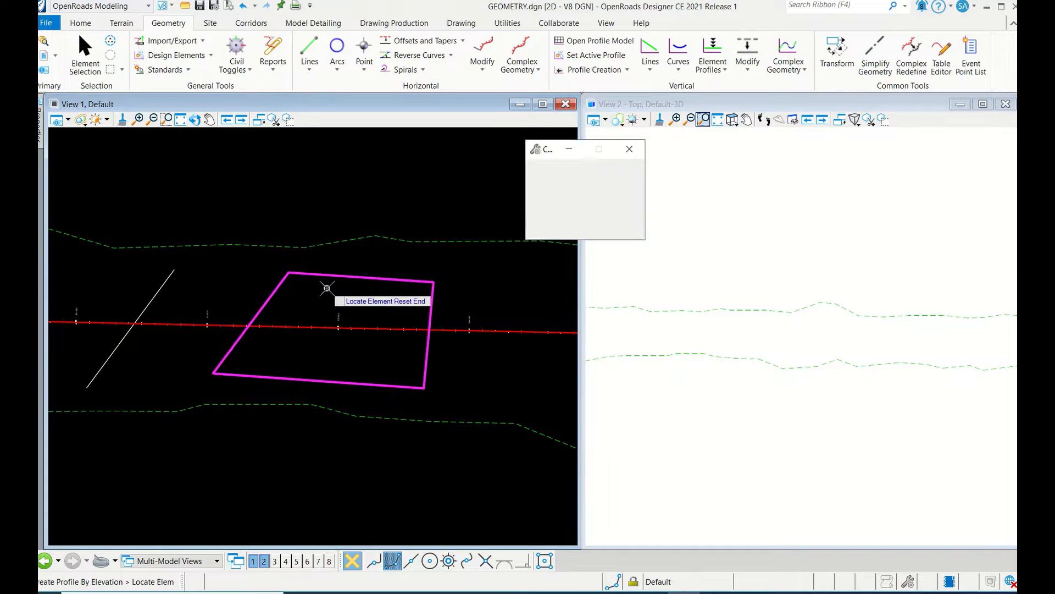
{"action": "left_click", "coordinate": [327, 288]}
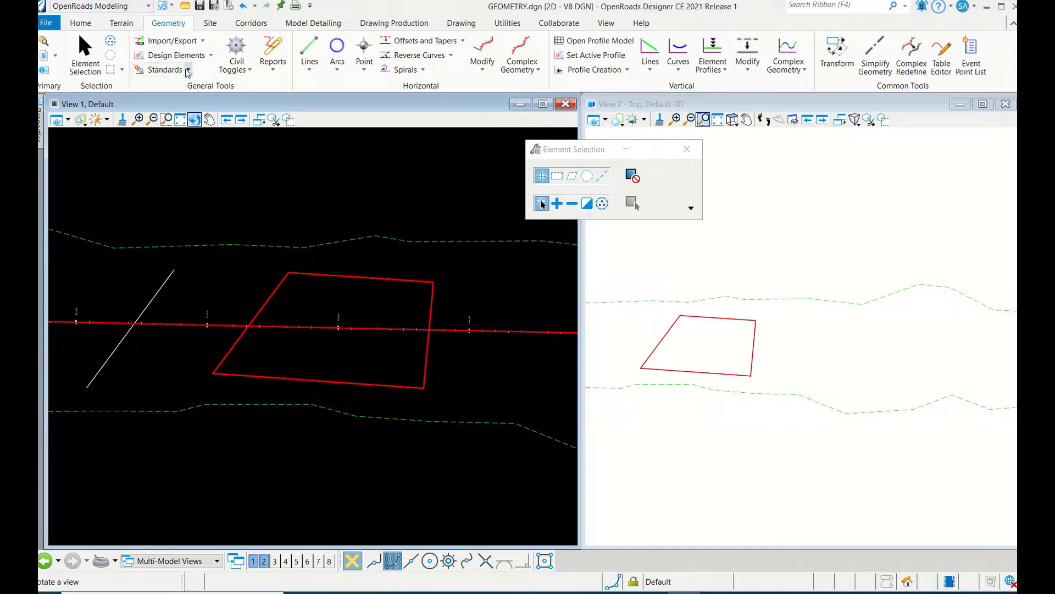
- Build terrain model DT from the quadrilateral with the Proposed Triangles feature definition
{"action": "left_click", "coordinate": [120, 22]}
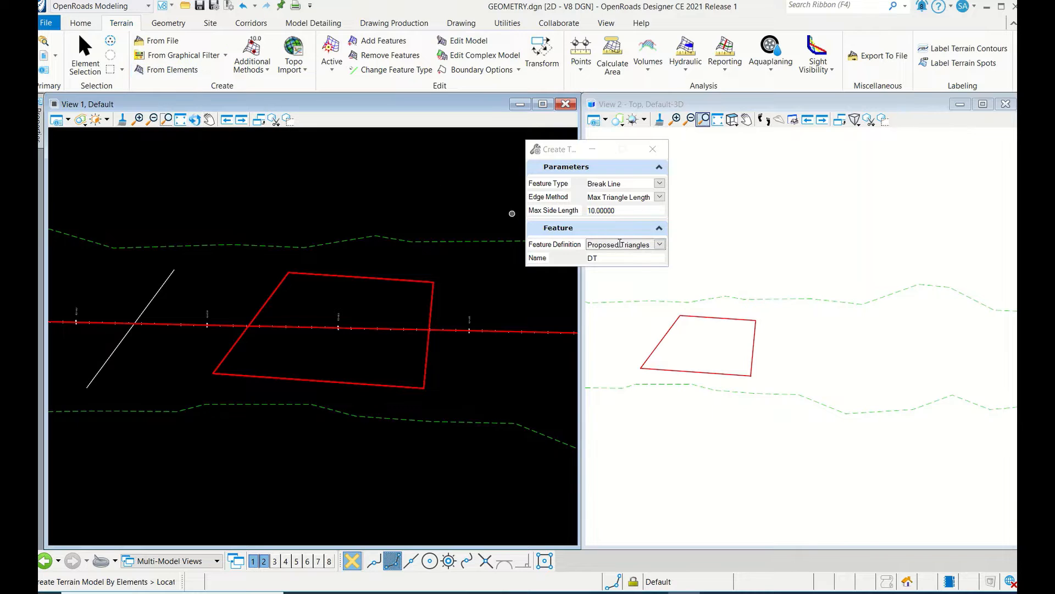
{"action": "left_click", "coordinate": [659, 244]}
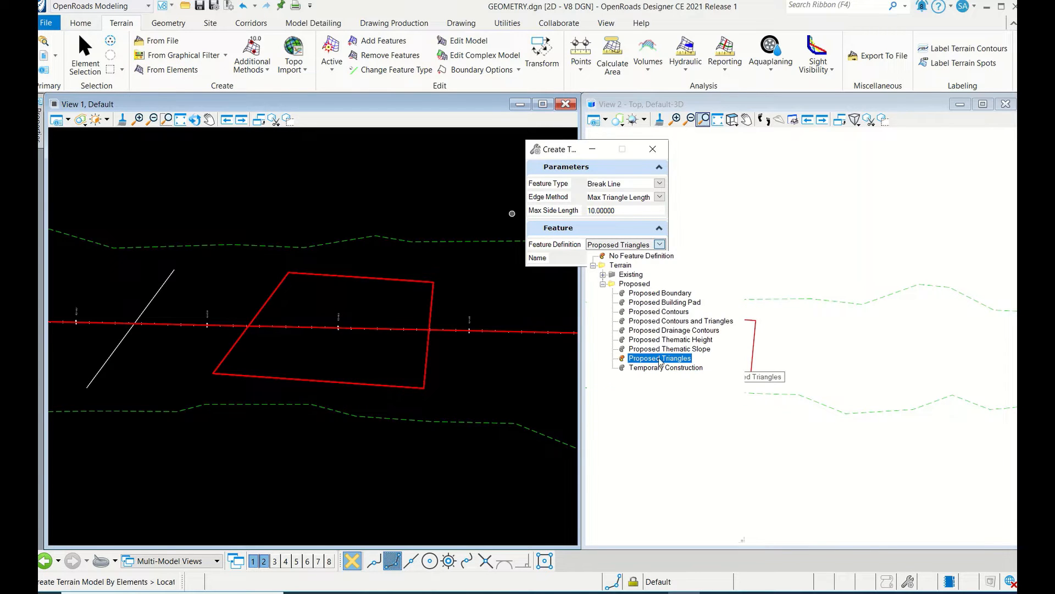
{"action": "mouse_move", "coordinate": [660, 357]}
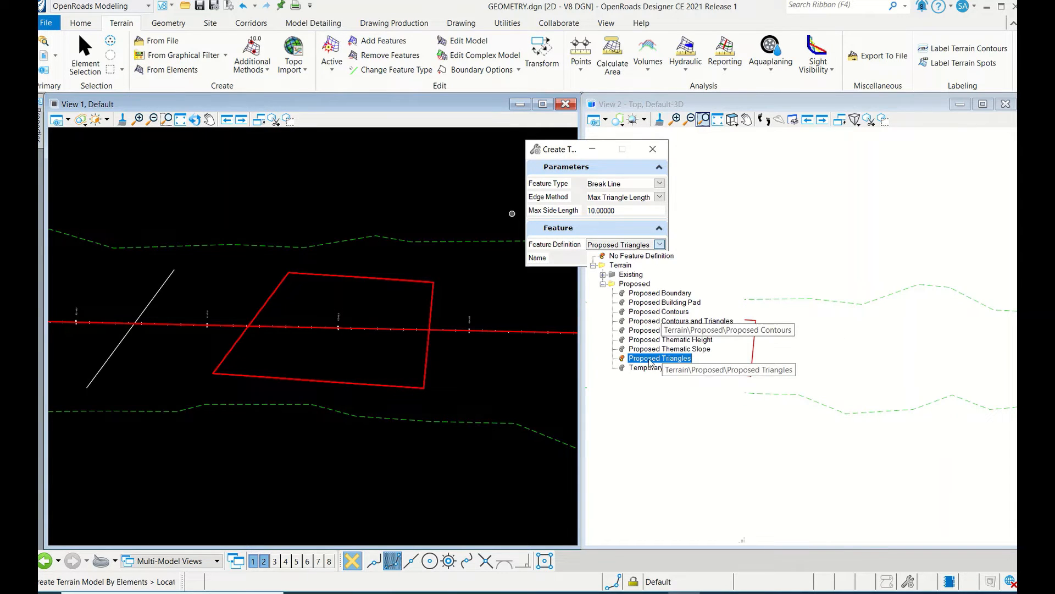
{"action": "left_click", "coordinate": [659, 357]}
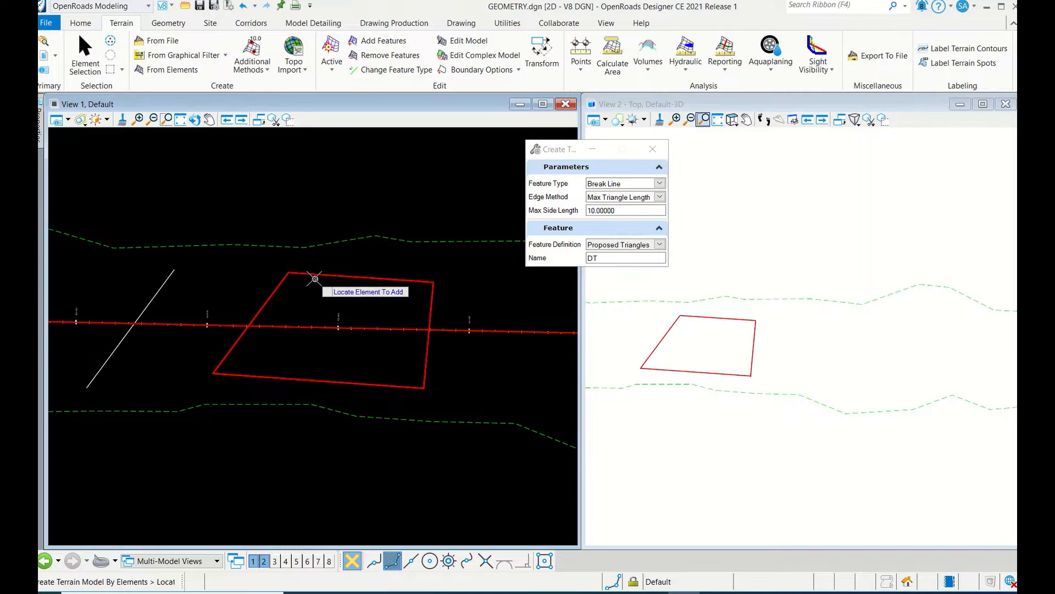
{"action": "left_click", "coordinate": [315, 279]}
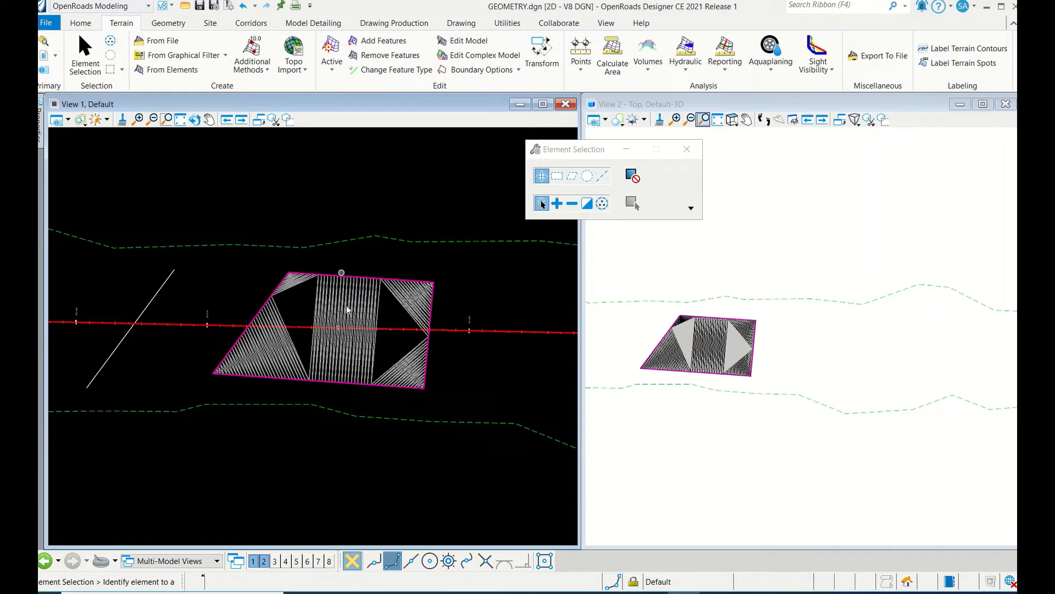
{"action": "mouse_move", "coordinate": [313, 24]}
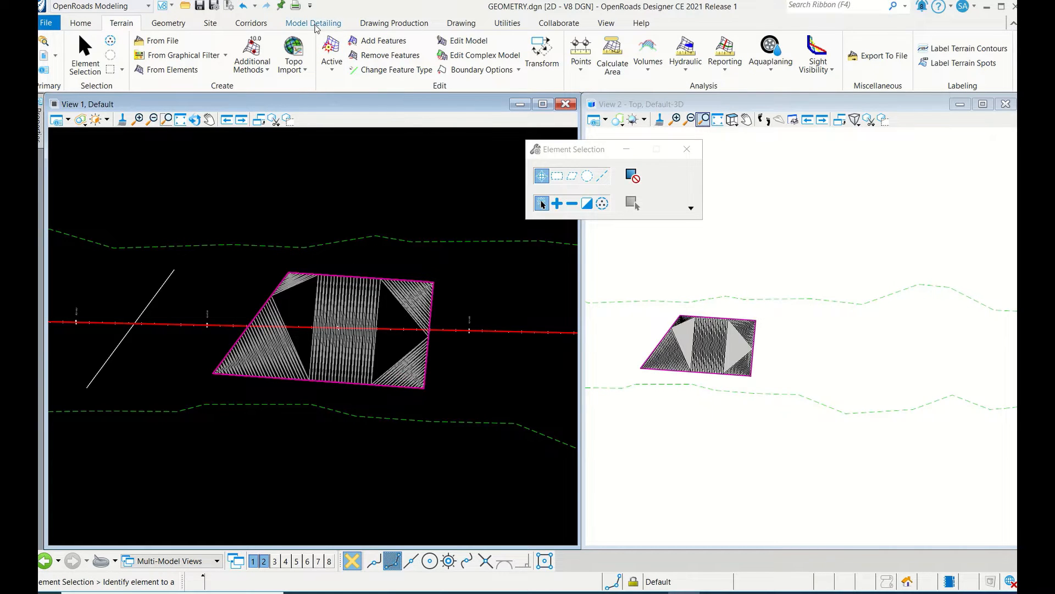
- Start Create Closed Mesh with Element to Element method and Volumes_Fill feature definition
{"action": "left_click", "coordinate": [313, 24]}
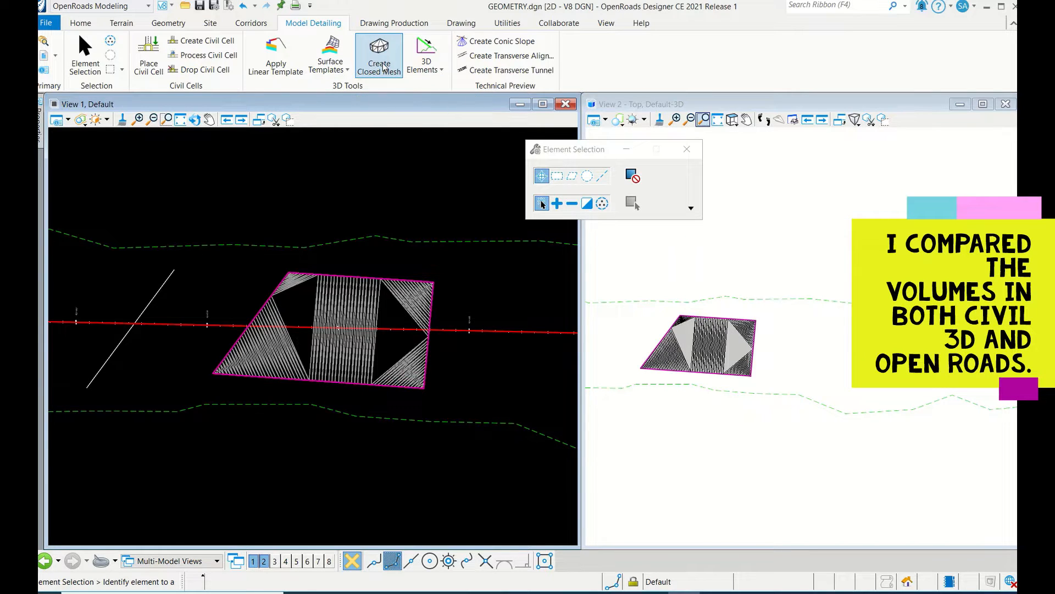
{"action": "left_click", "coordinate": [378, 55]}
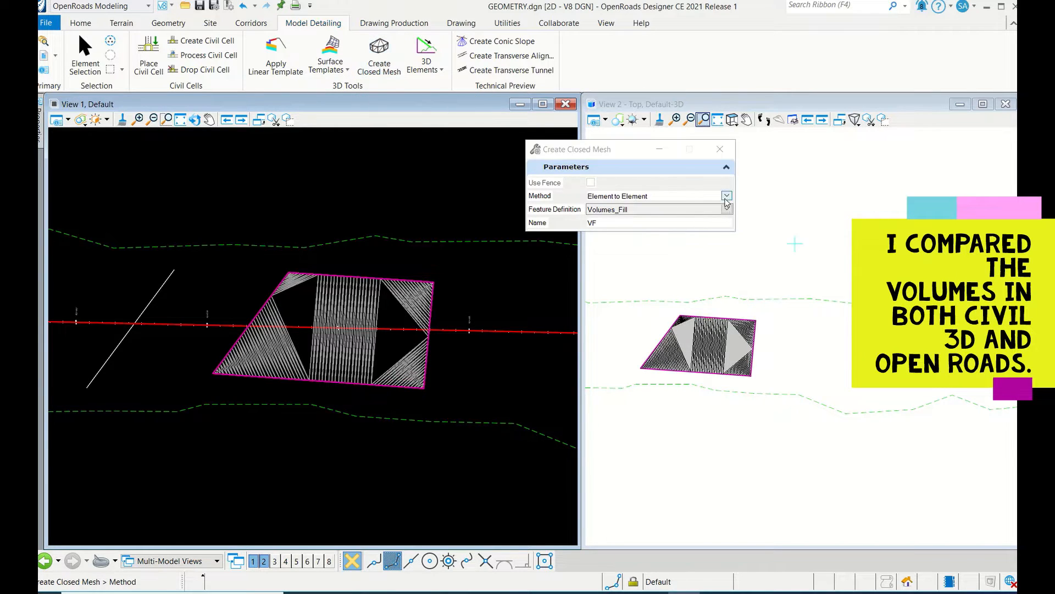
{"action": "left_click", "coordinate": [726, 195]}
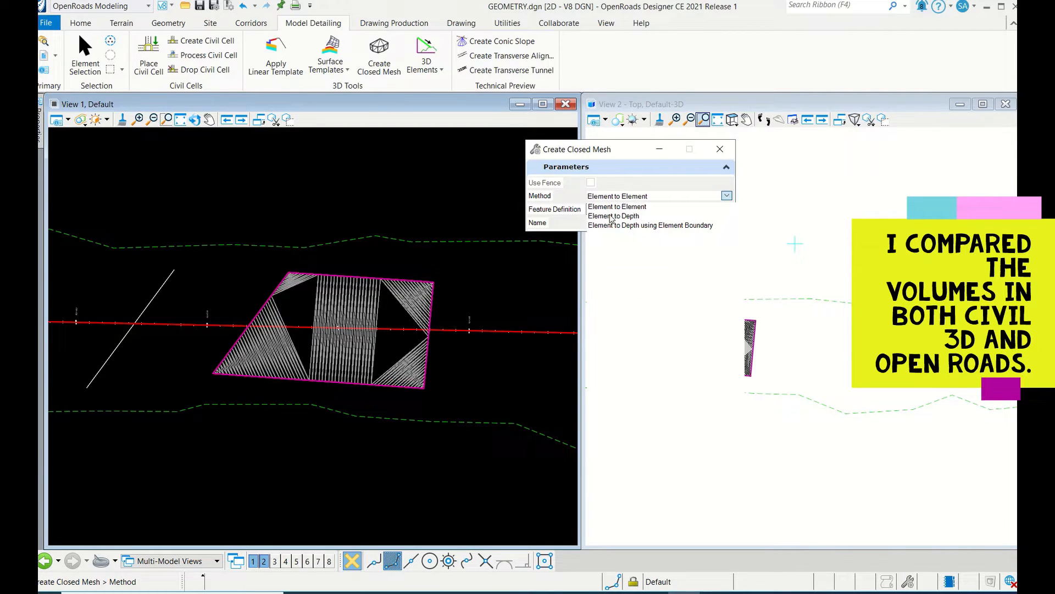
{"action": "mouse_move", "coordinate": [704, 232]}
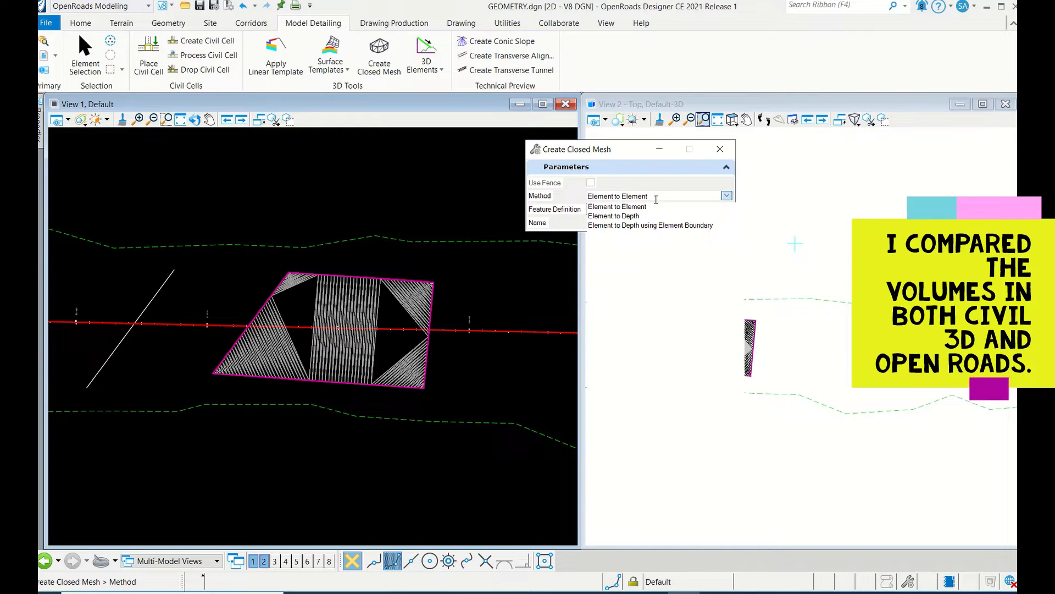
{"action": "left_click", "coordinate": [617, 195]}
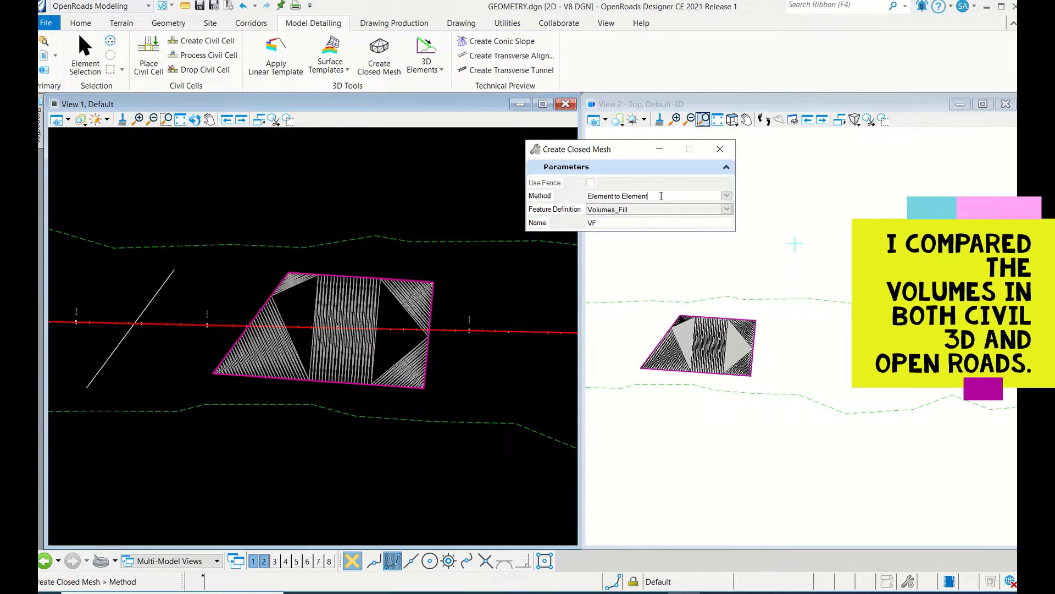
{"action": "left_click", "coordinate": [727, 209]}
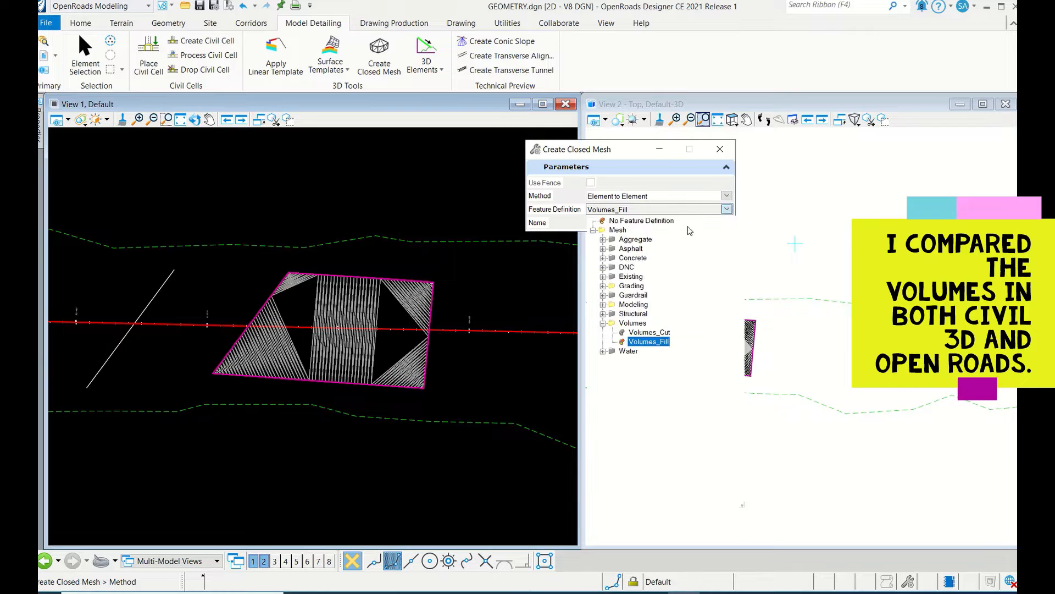
{"action": "double_click", "coordinate": [648, 341]}
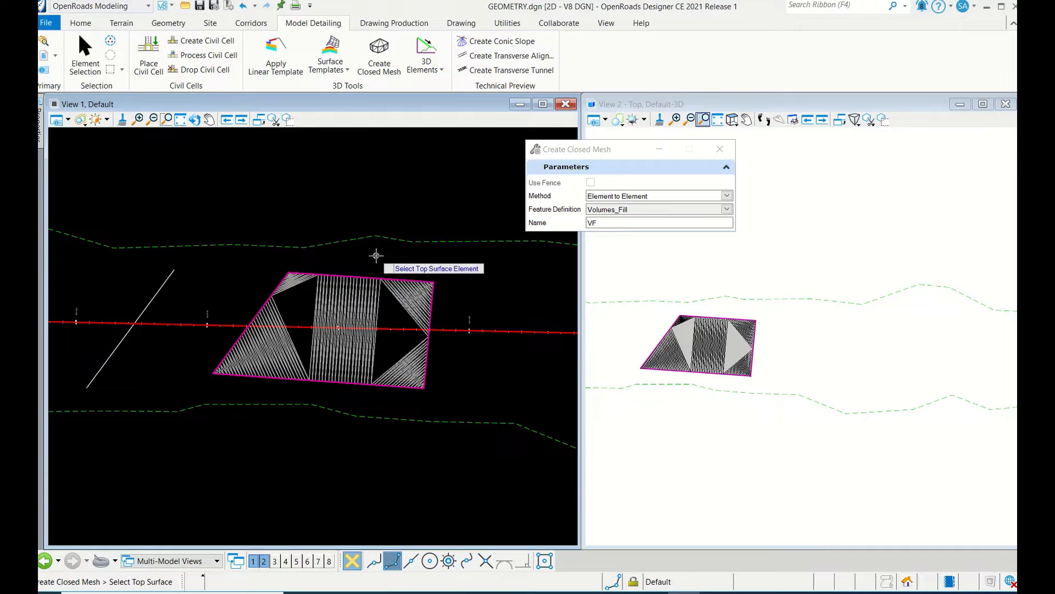
{"action": "mouse_move", "coordinate": [386, 277]}
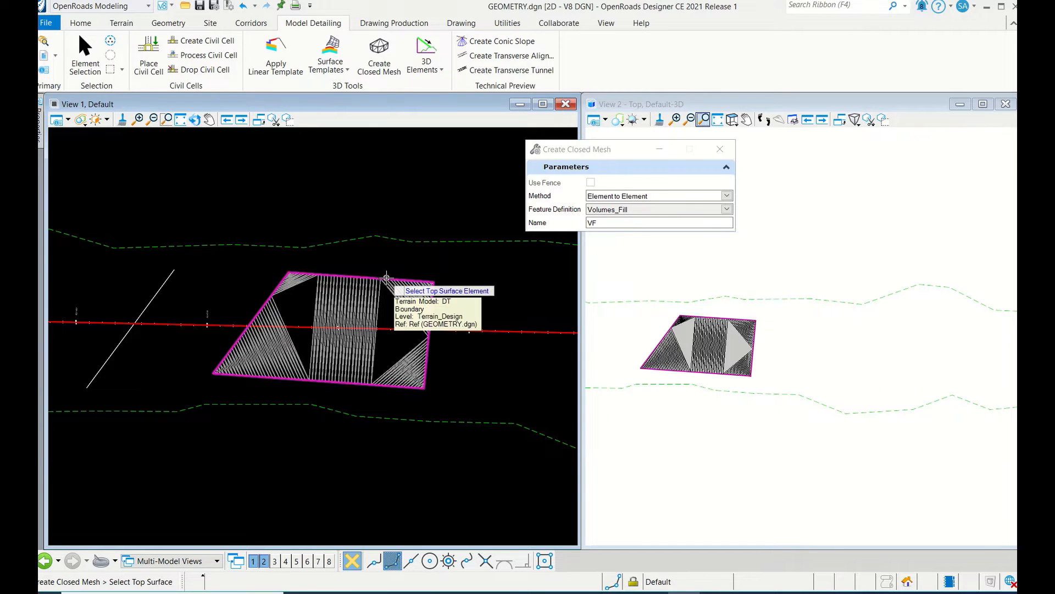
- Pick the DT terrain as the top surface for the closed fill mesh VF
{"action": "left_click", "coordinate": [386, 278]}
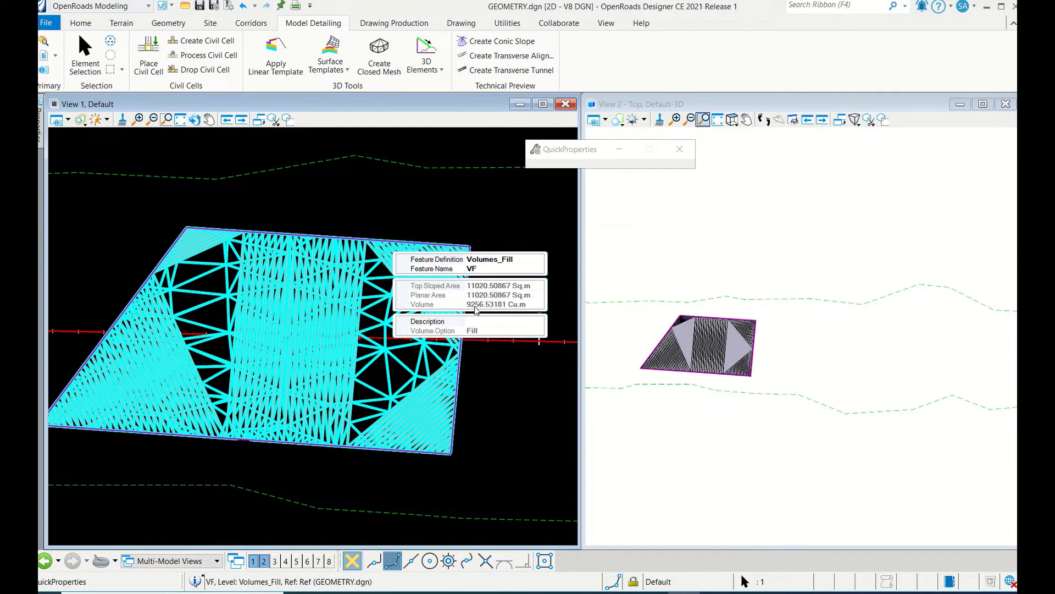
{"action": "mouse_move", "coordinate": [516, 311]}
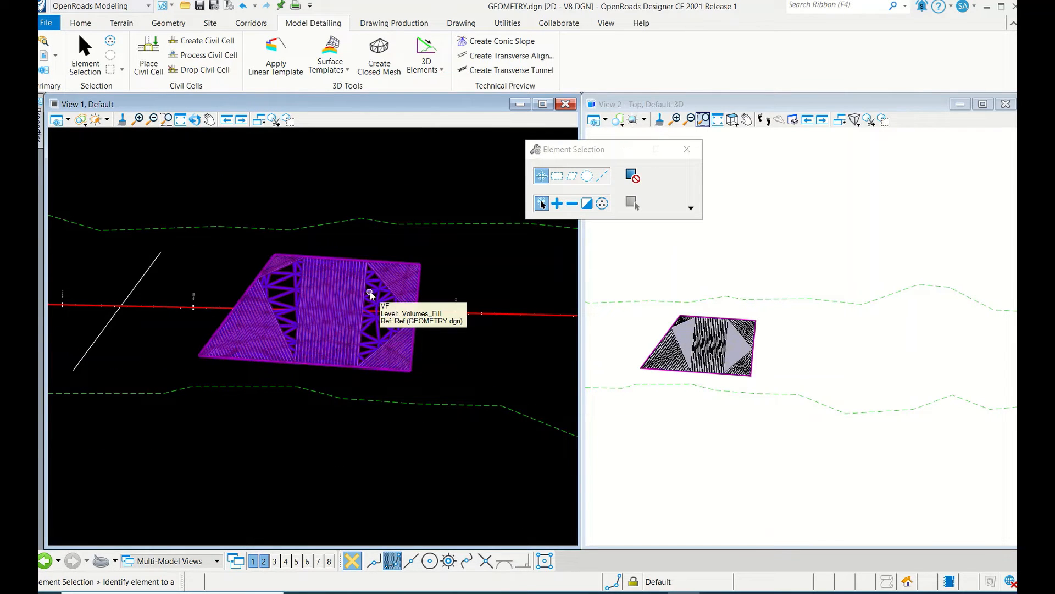
{"action": "mouse_move", "coordinate": [367, 265]}
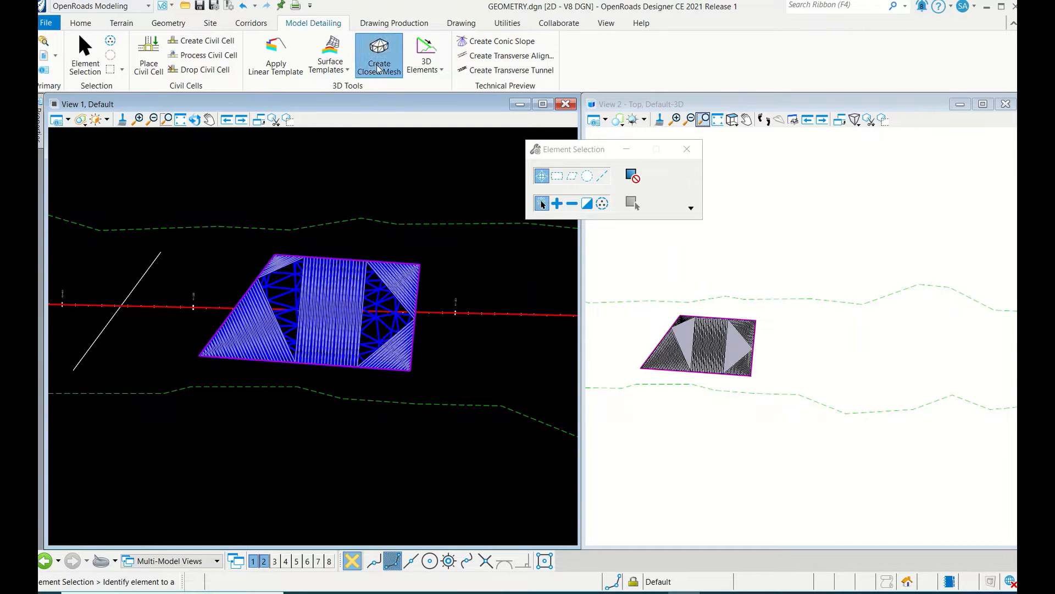
- Create a second closed mesh with ET as top surface and a volumes feature definition
{"action": "left_click", "coordinate": [378, 54]}
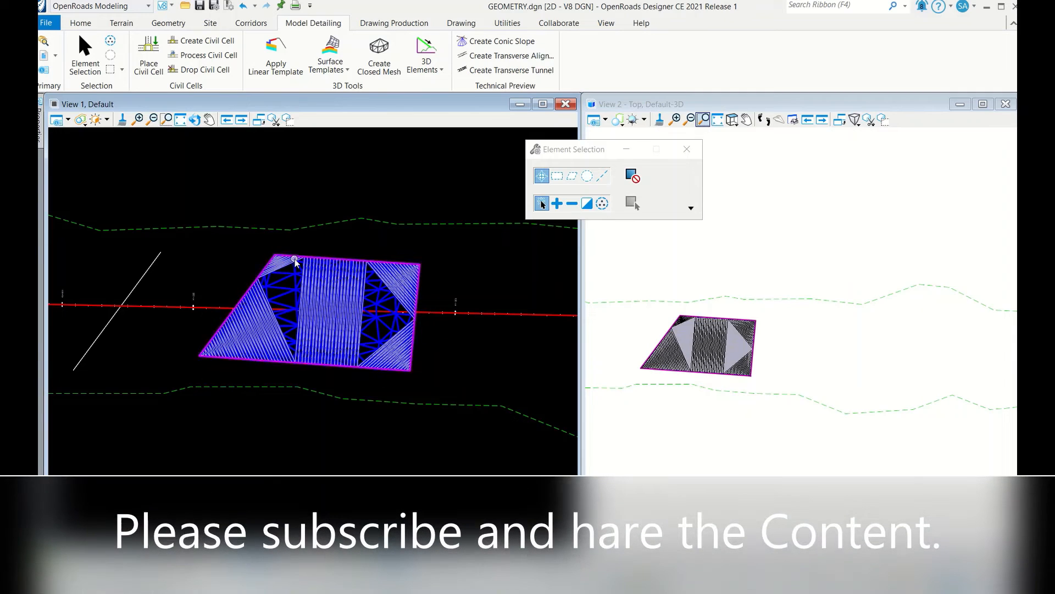
{"action": "mouse_move", "coordinate": [281, 285]}
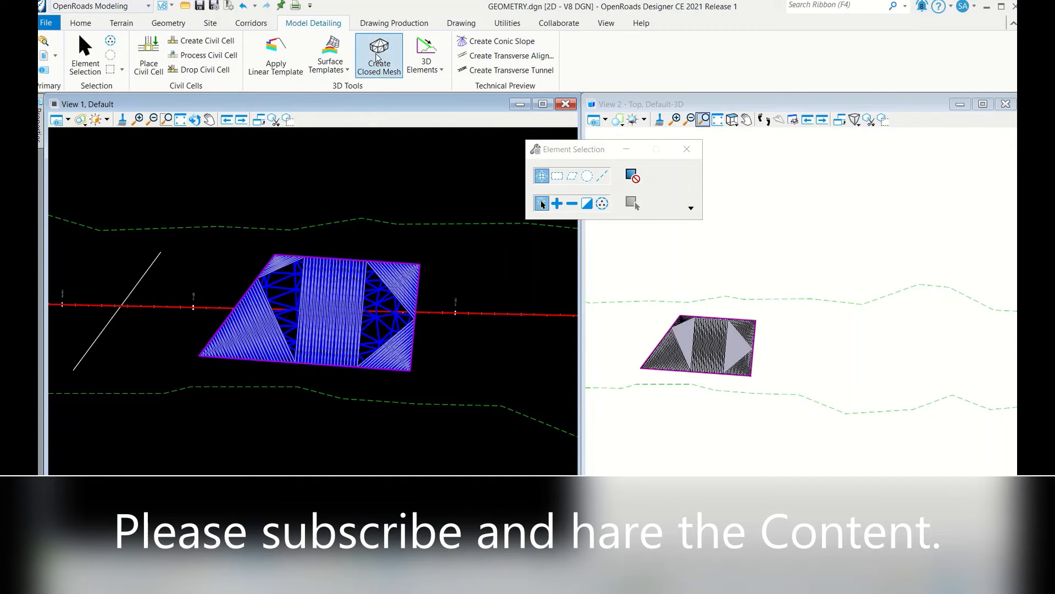
{"action": "left_click", "coordinate": [378, 55]}
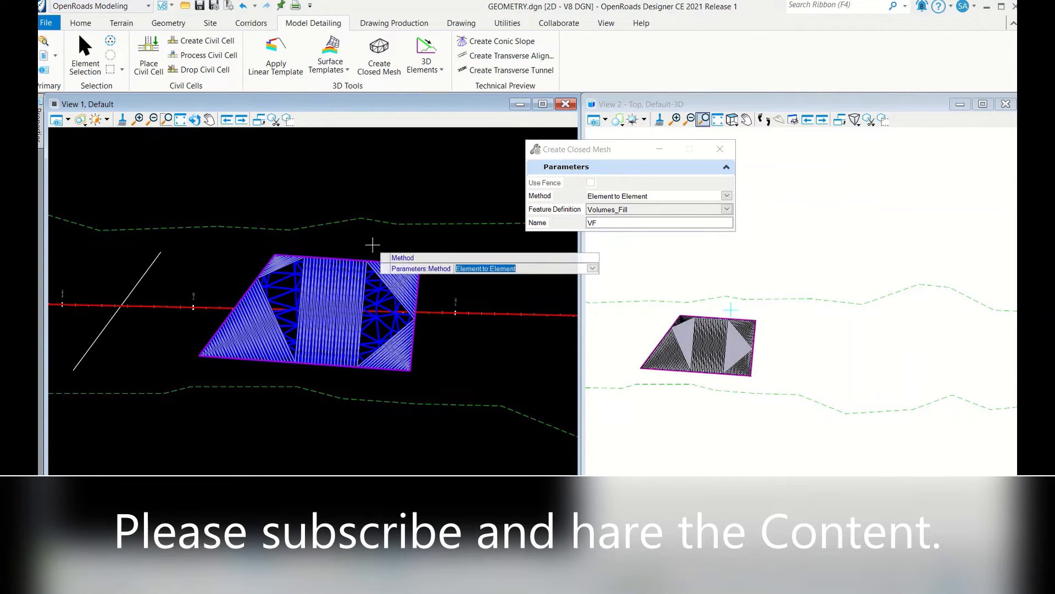
{"action": "mouse_move", "coordinate": [405, 223]}
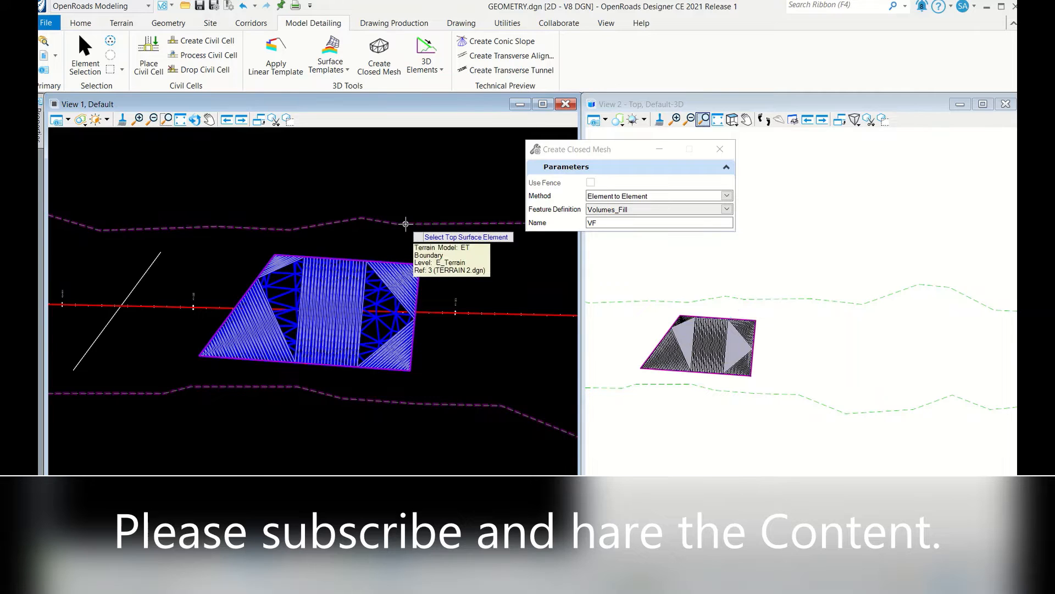
{"action": "left_click", "coordinate": [405, 222]}
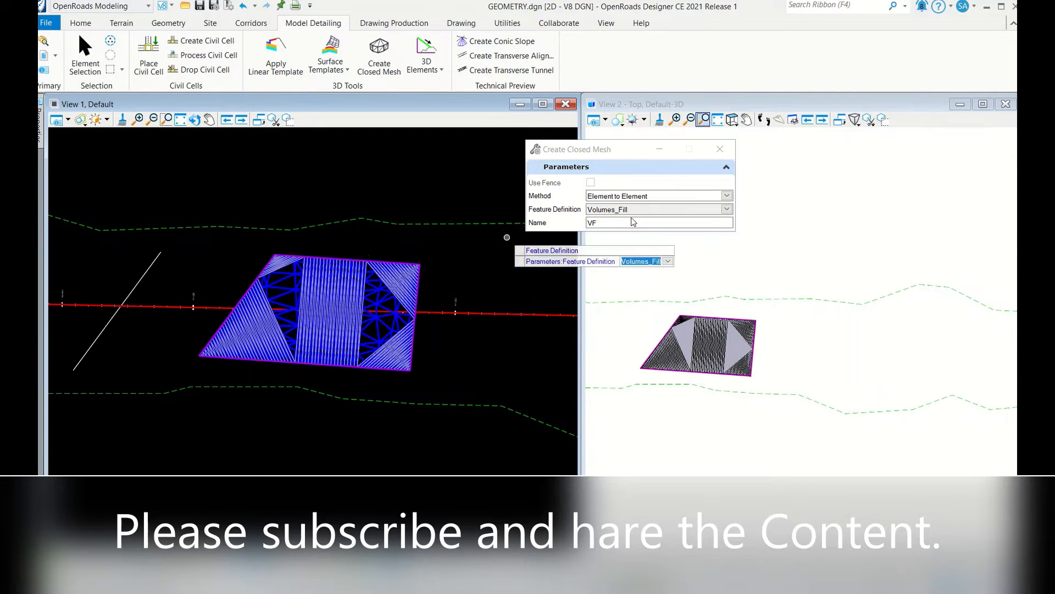
{"action": "left_click", "coordinate": [727, 209]}
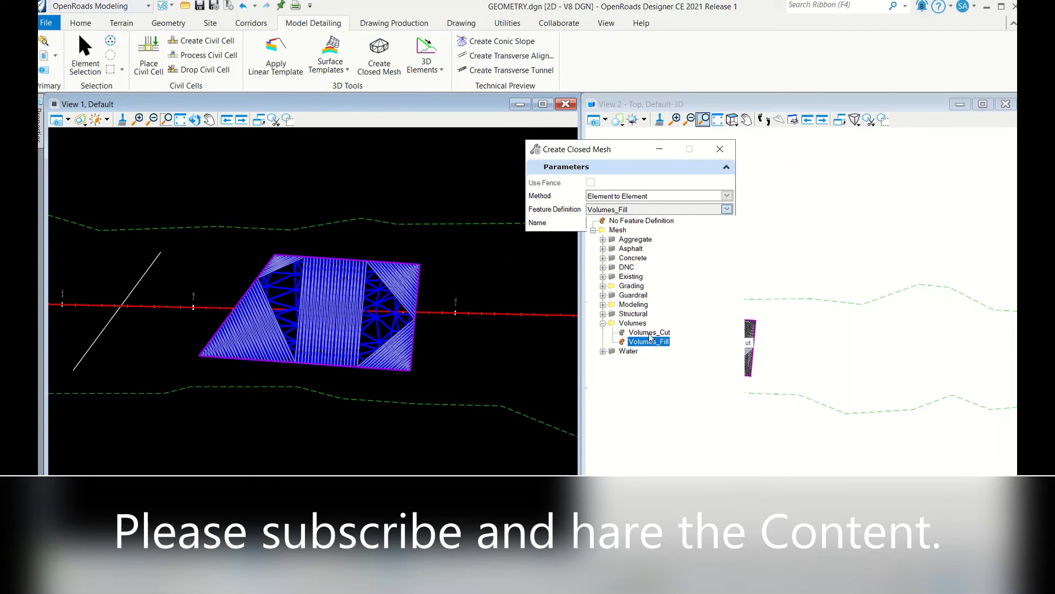
{"action": "left_click", "coordinate": [647, 332]}
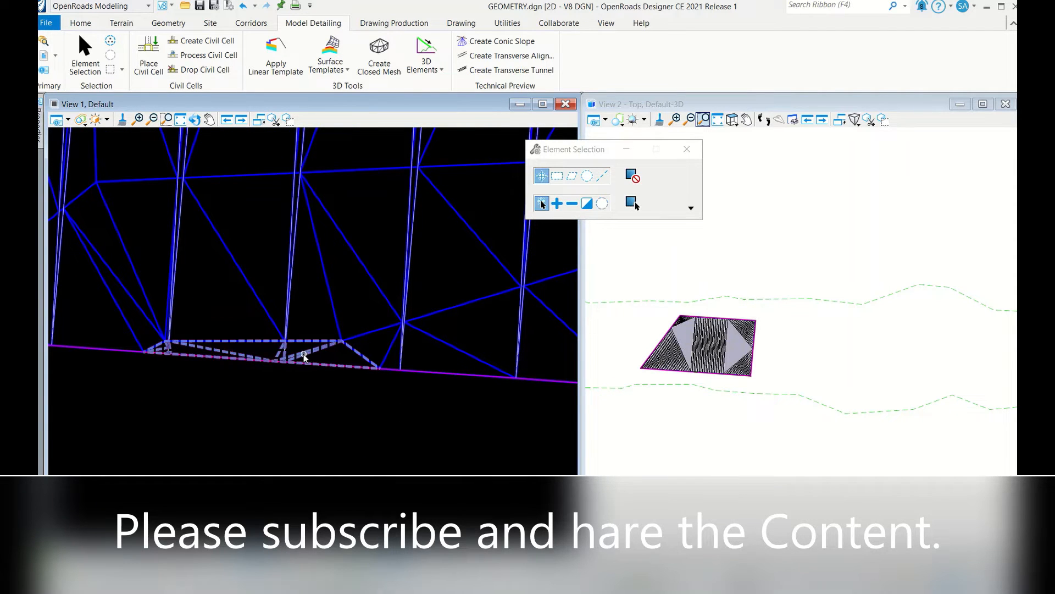
{"action": "left_click", "coordinate": [303, 347]}
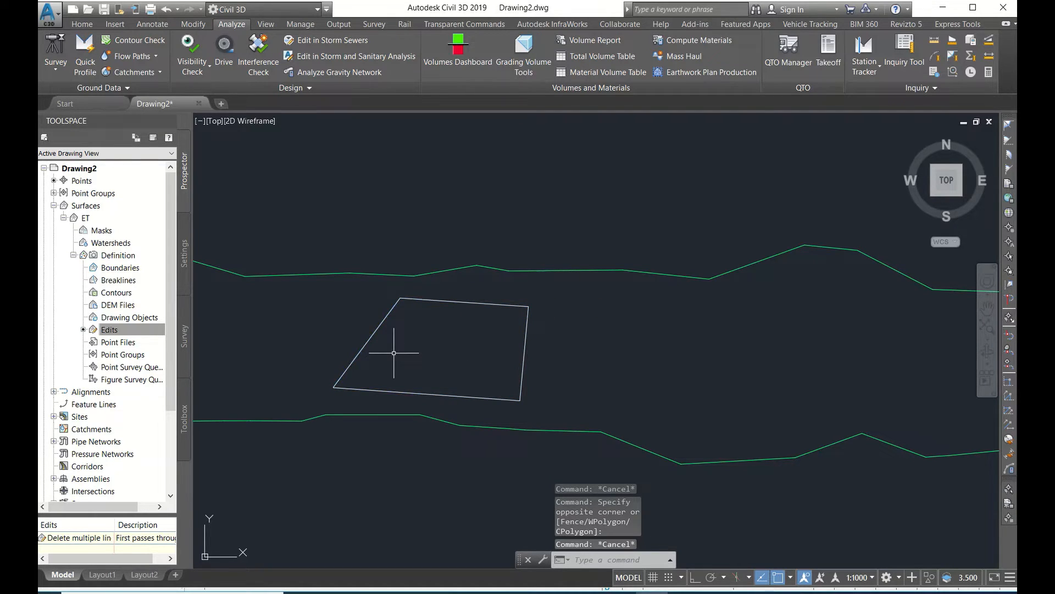
- Convert the four-sided polyline into a Site 1 feature line at elevation 256.000m
{"action": "left_click", "coordinate": [81, 23]}
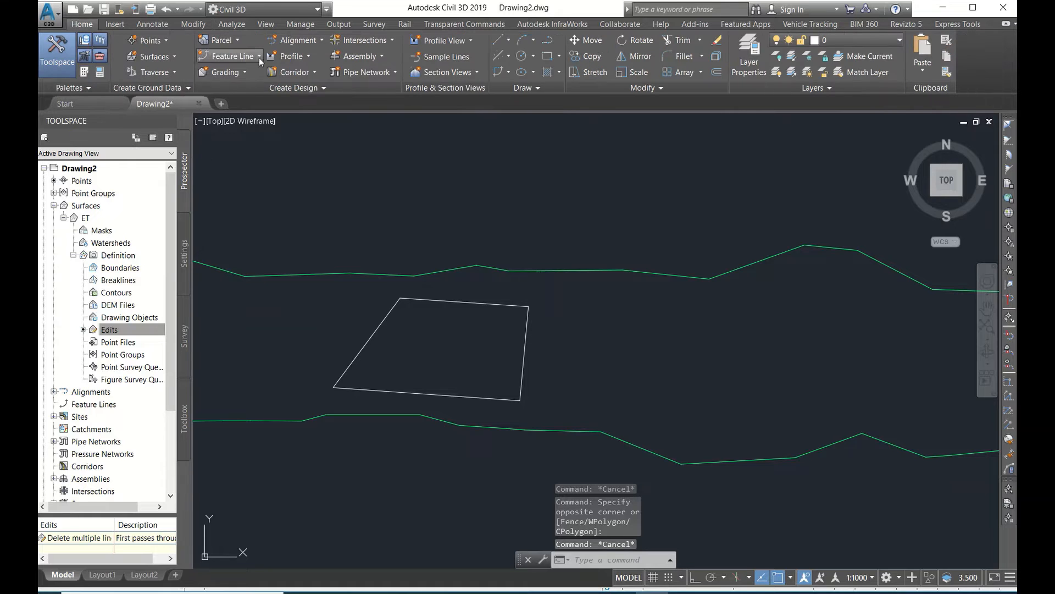
{"action": "left_click", "coordinate": [229, 56]}
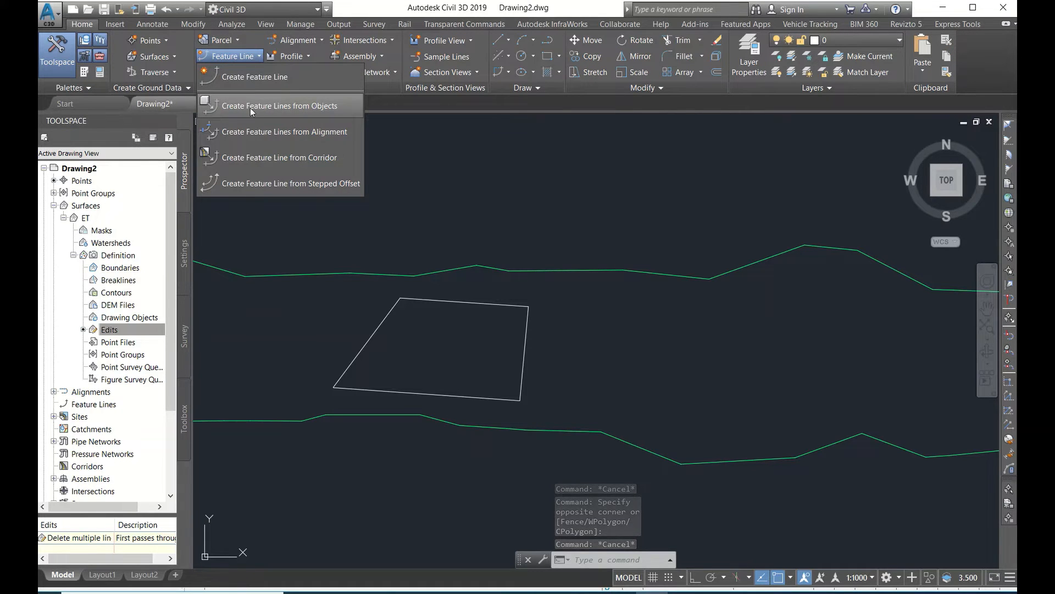
{"action": "left_click", "coordinate": [281, 106]}
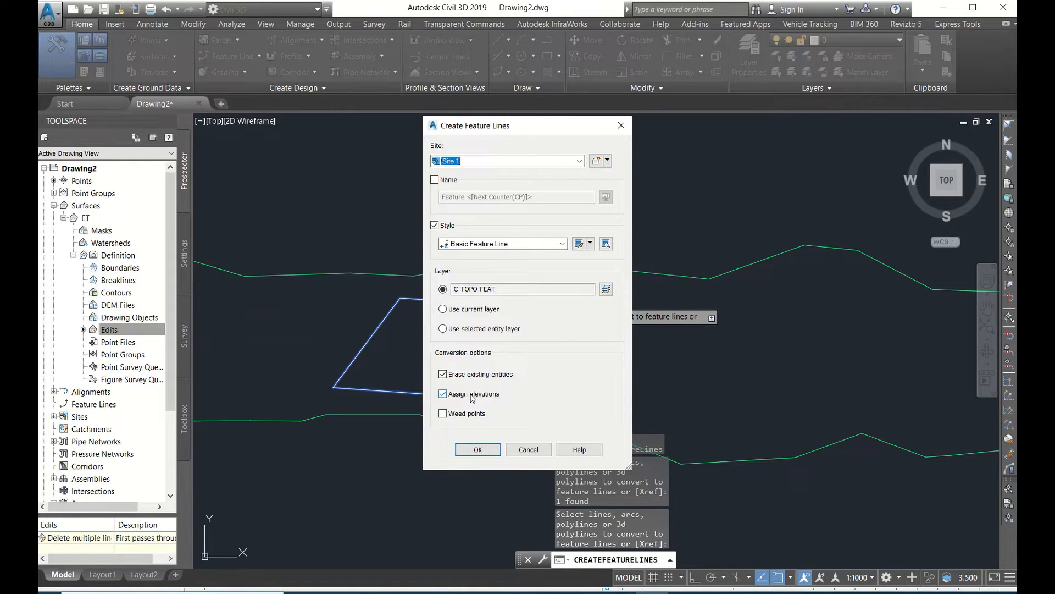
{"action": "left_click", "coordinate": [477, 448]}
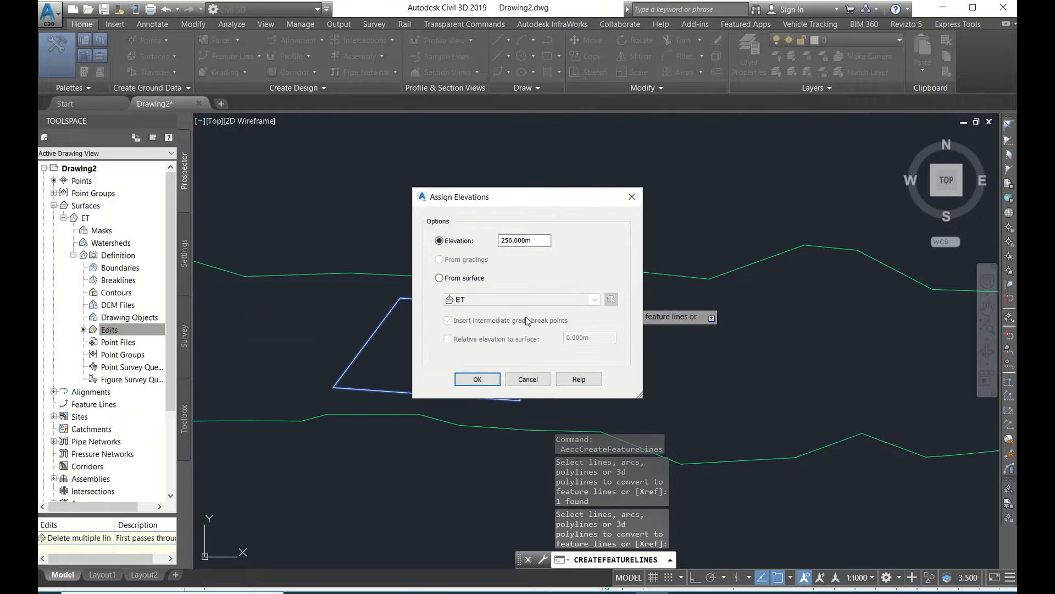
{"action": "triple_click", "coordinate": [524, 241]}
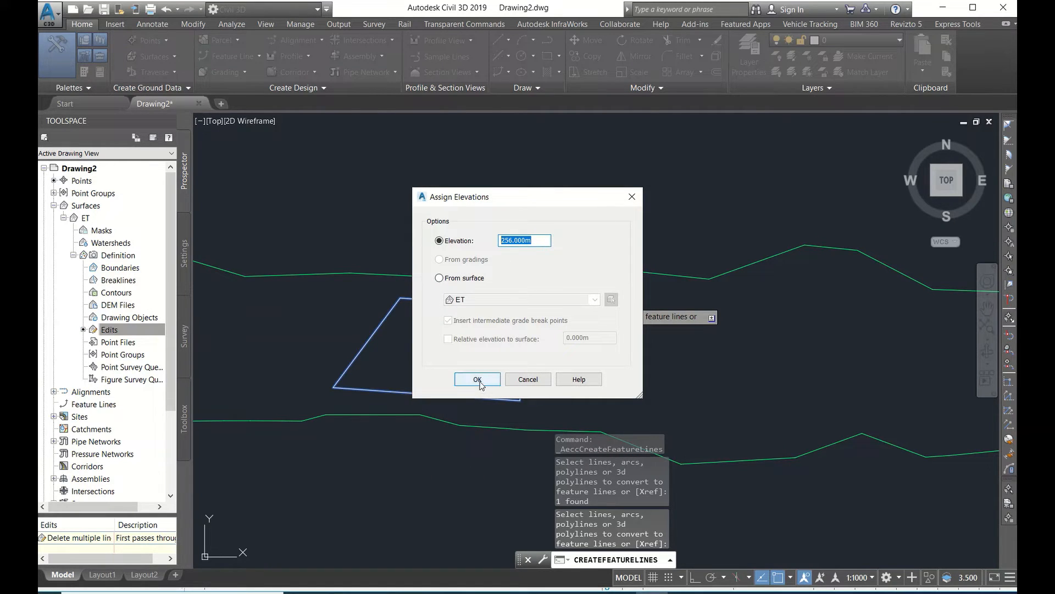
{"action": "left_click", "coordinate": [477, 380]}
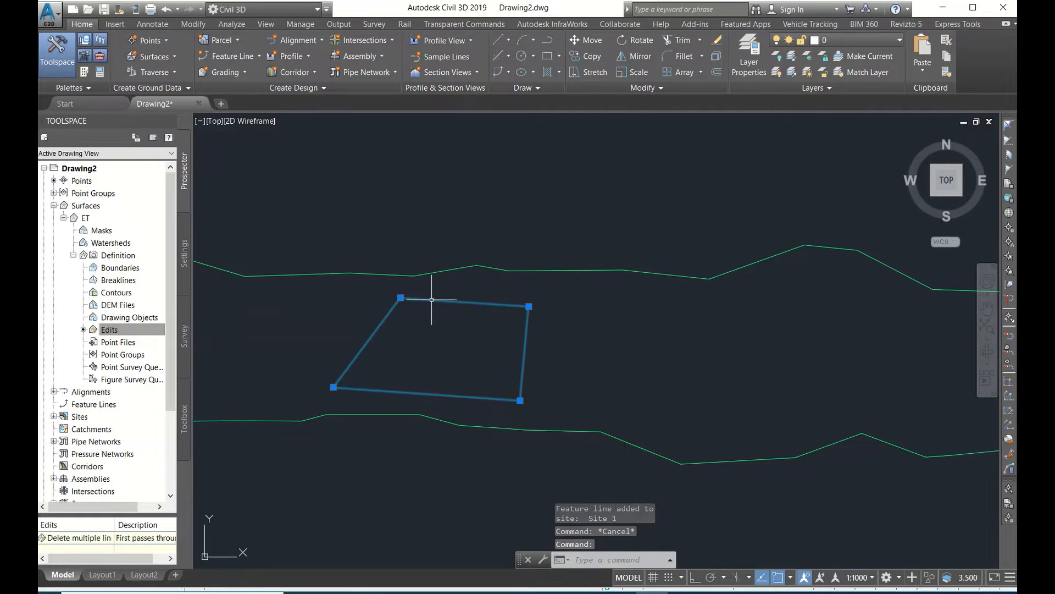
- Select the feature line and add it as a breakline to a new surface
{"action": "key", "text": "Escape"}
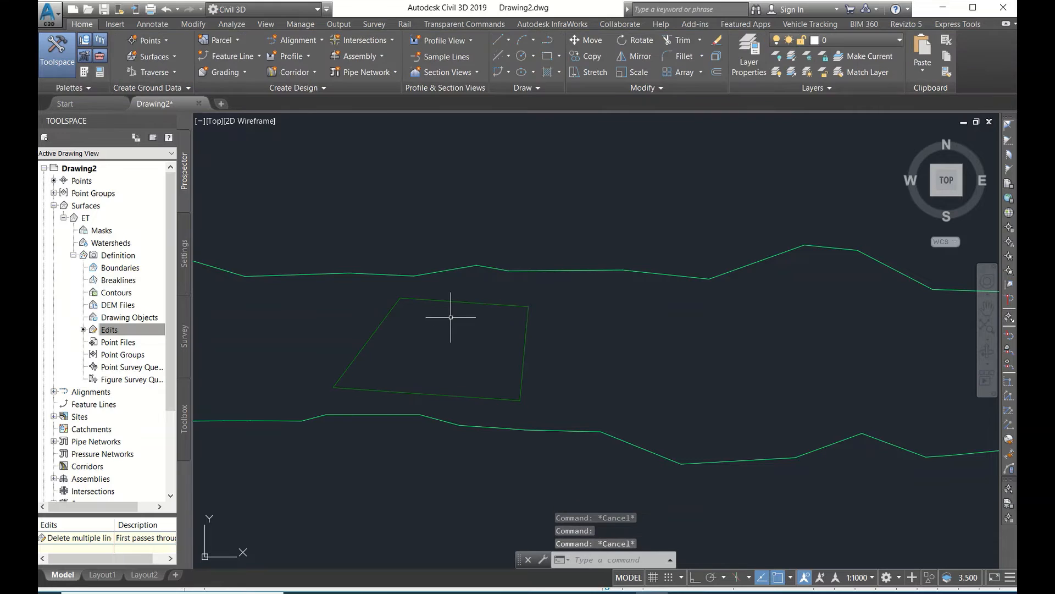
{"action": "left_click", "coordinate": [428, 349]}
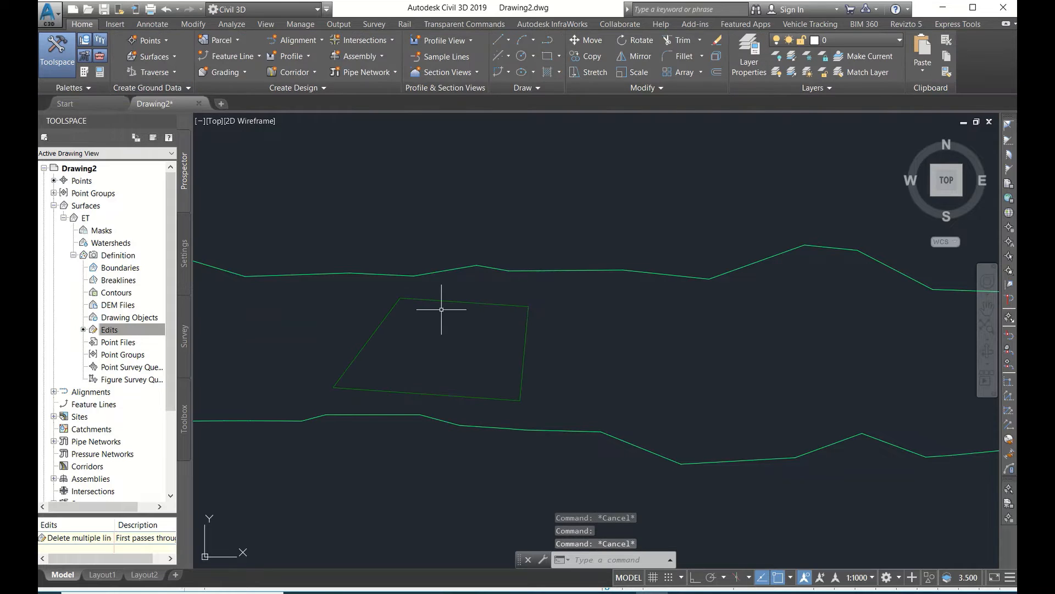
{"action": "mouse_move", "coordinate": [458, 297]}
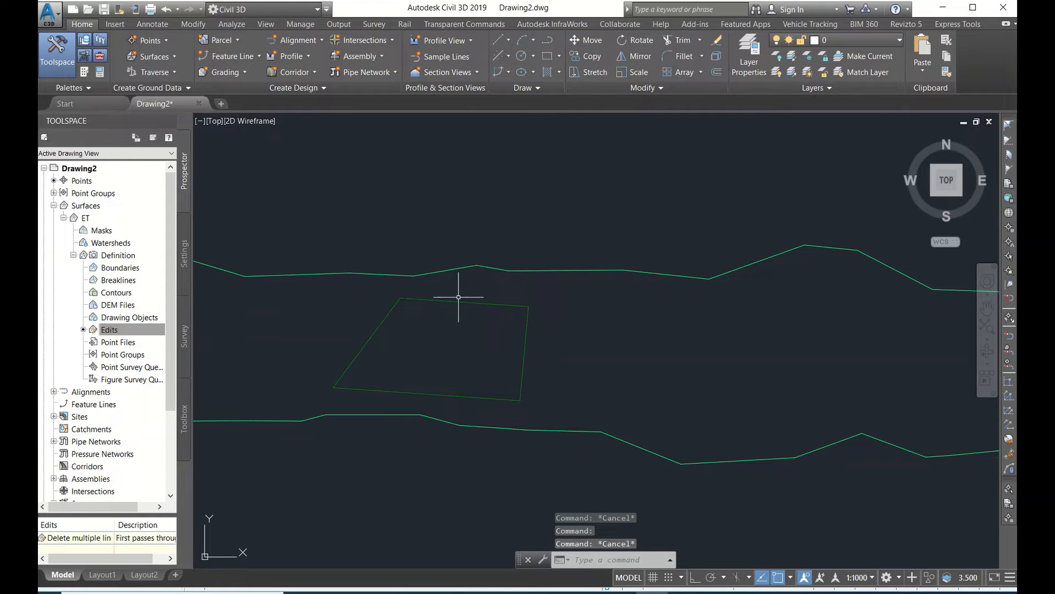
{"action": "mouse_move", "coordinate": [442, 304]}
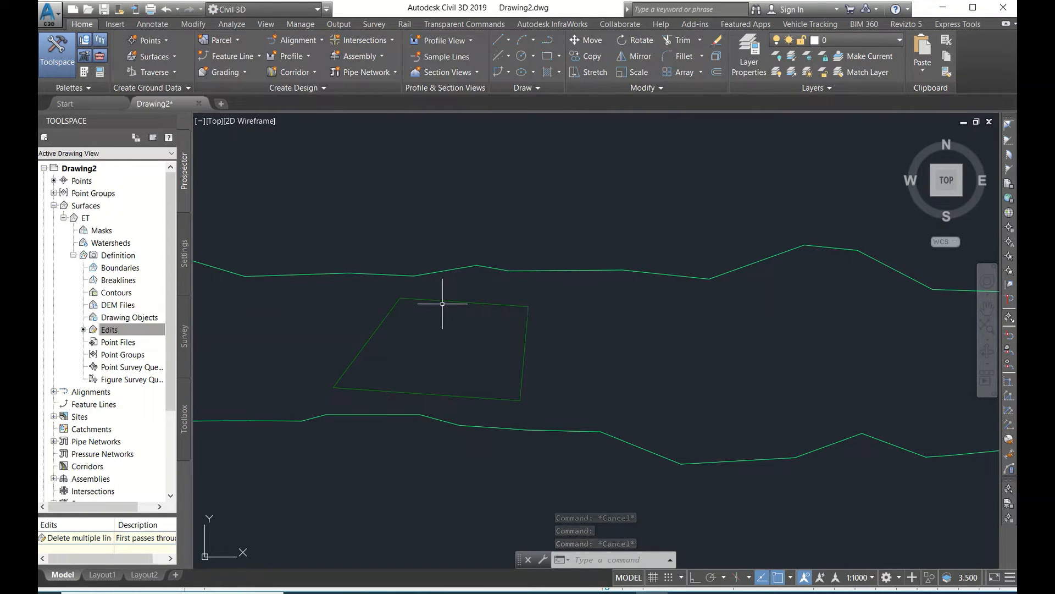
{"action": "left_click", "coordinate": [431, 349]}
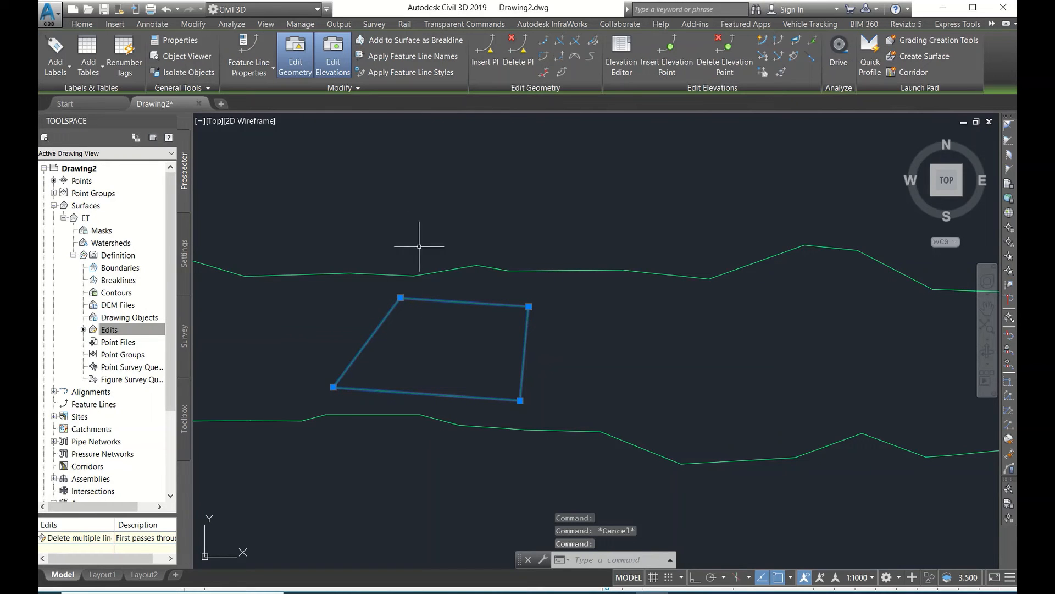
{"action": "mouse_move", "coordinate": [438, 317]}
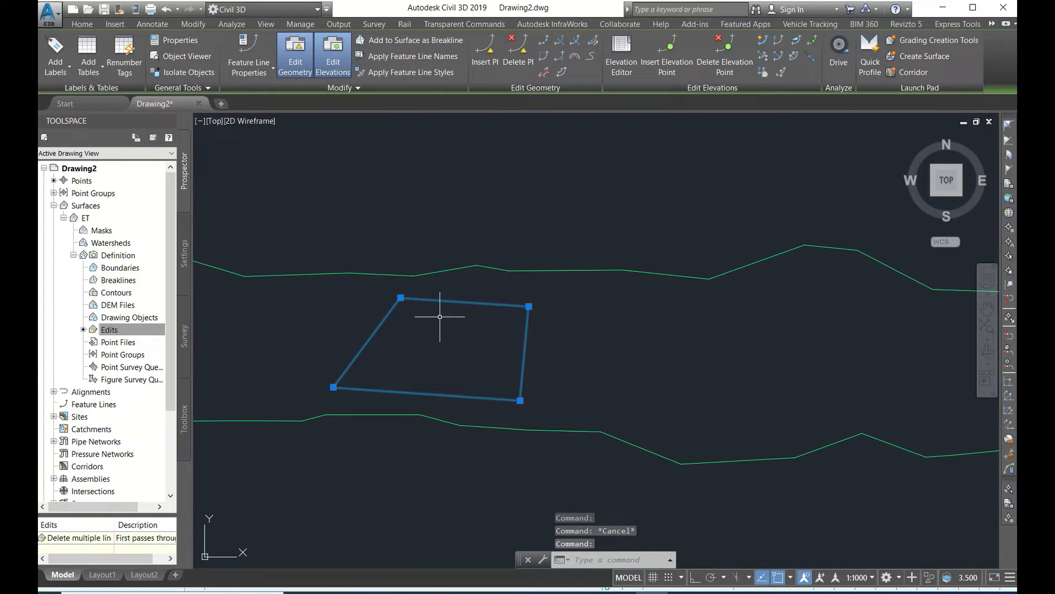
{"action": "mouse_move", "coordinate": [409, 40]}
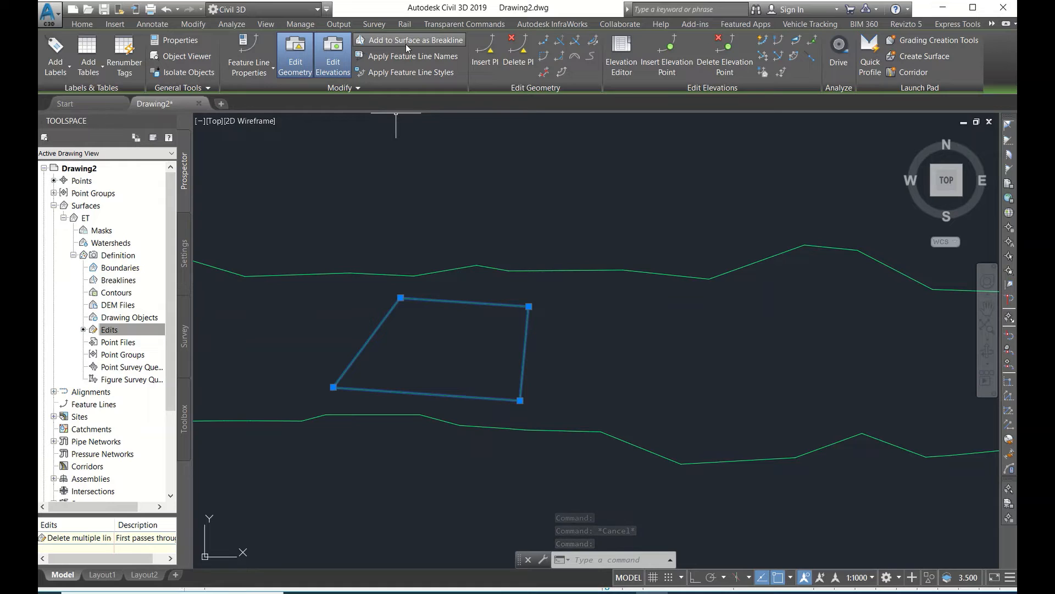
{"action": "mouse_move", "coordinate": [418, 39]}
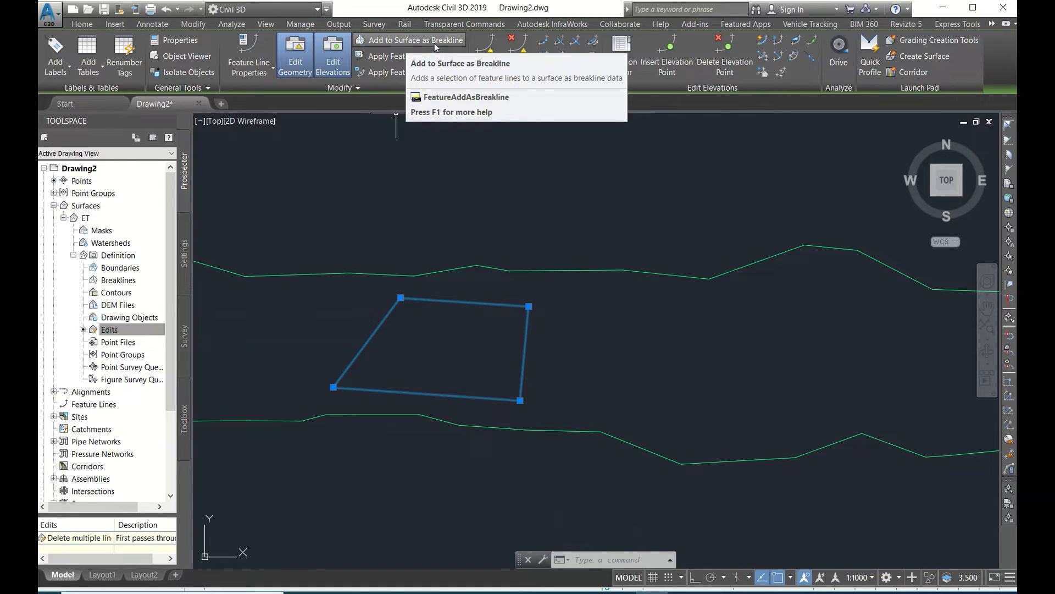
{"action": "left_click", "coordinate": [415, 40]}
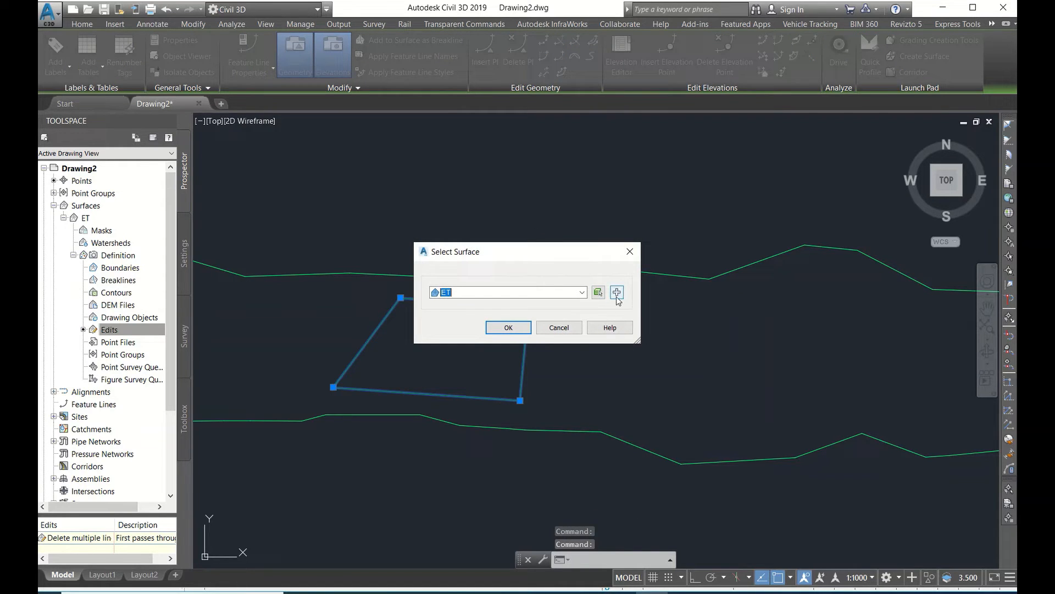
{"action": "left_click", "coordinate": [579, 291]}
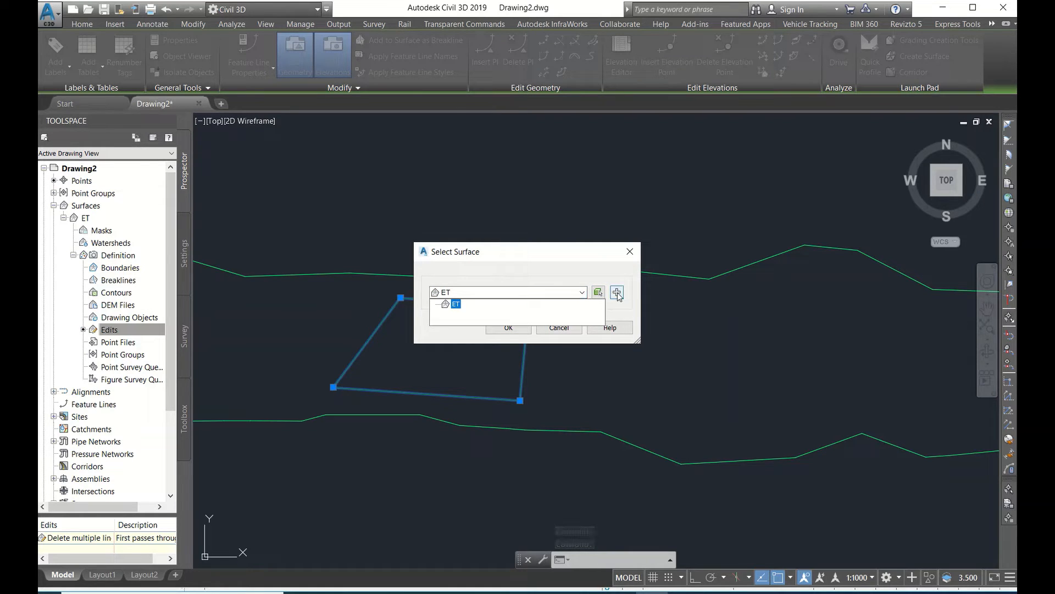
{"action": "left_click", "coordinate": [617, 292]}
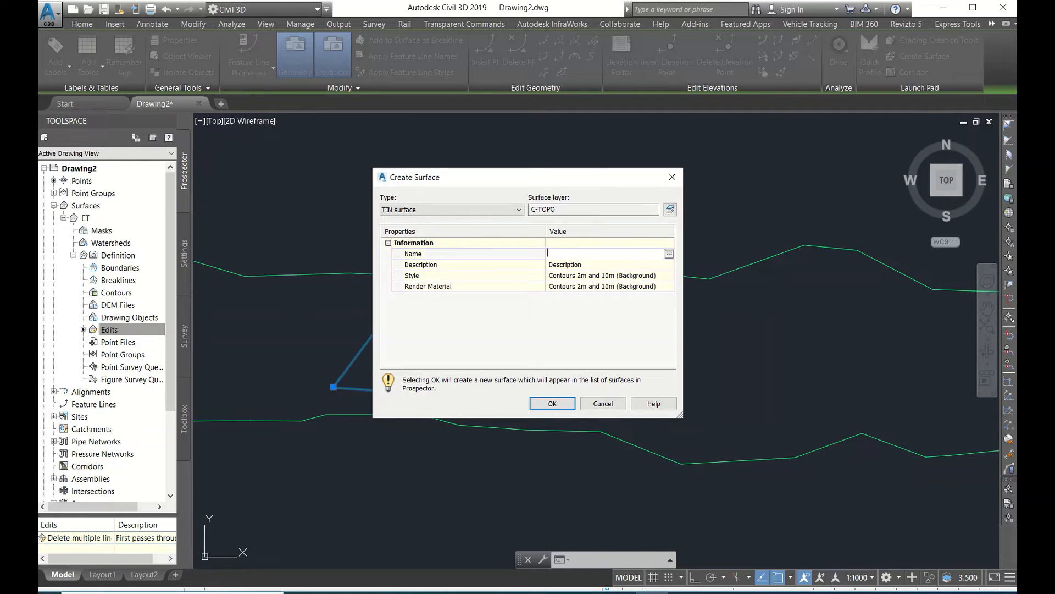
- Name the new TIN surface GRADED with Contours 1m and 5m (Design) style and confirm
{"action": "type", "text": "GRAD"}
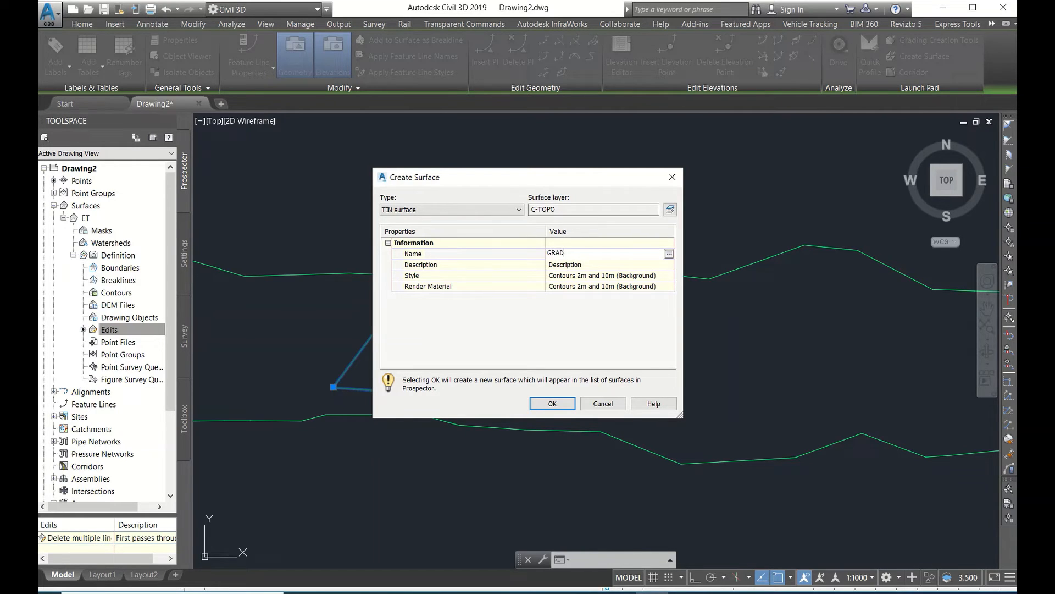
{"action": "type", "text": "ED"}
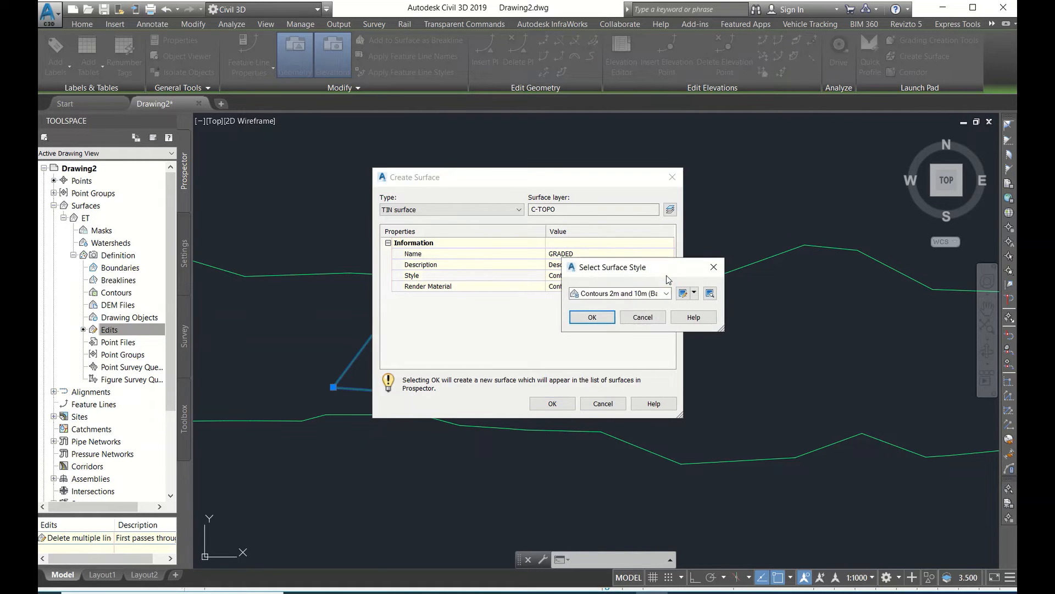
{"action": "left_click", "coordinate": [665, 292]}
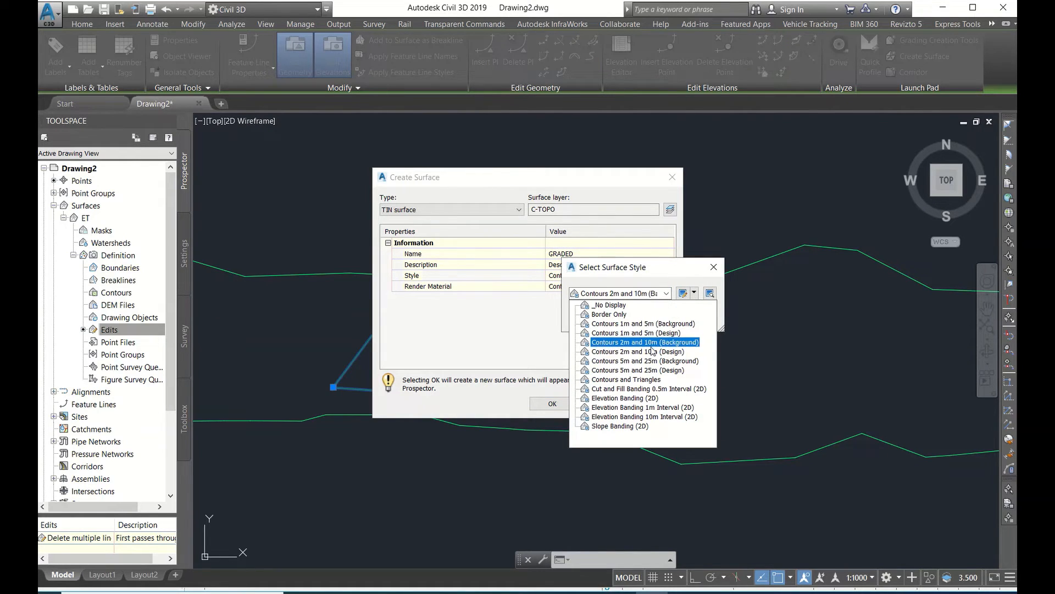
{"action": "left_click", "coordinate": [635, 332]}
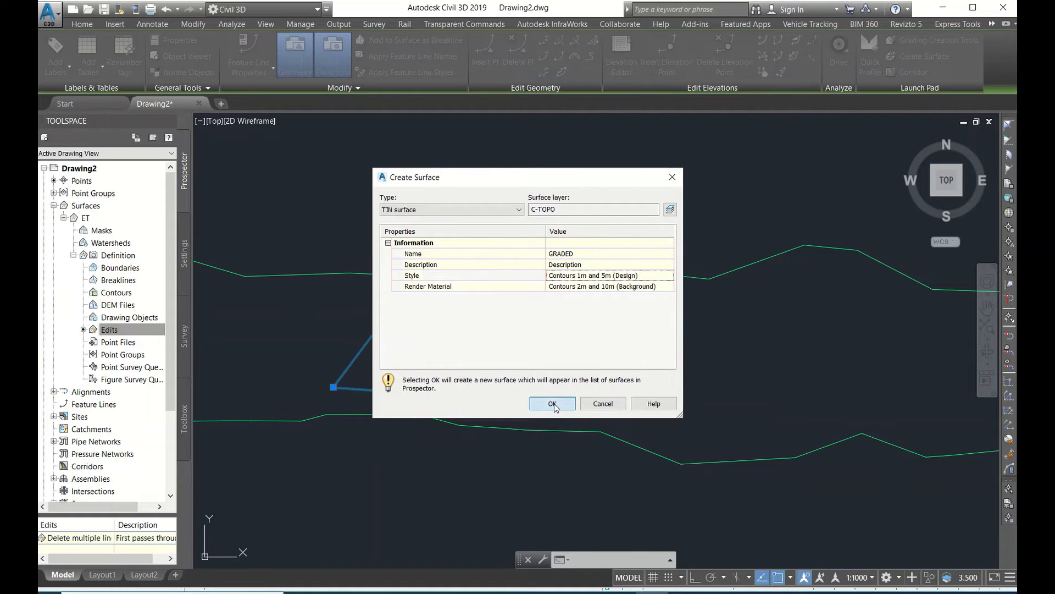
{"action": "left_click", "coordinate": [552, 404]}
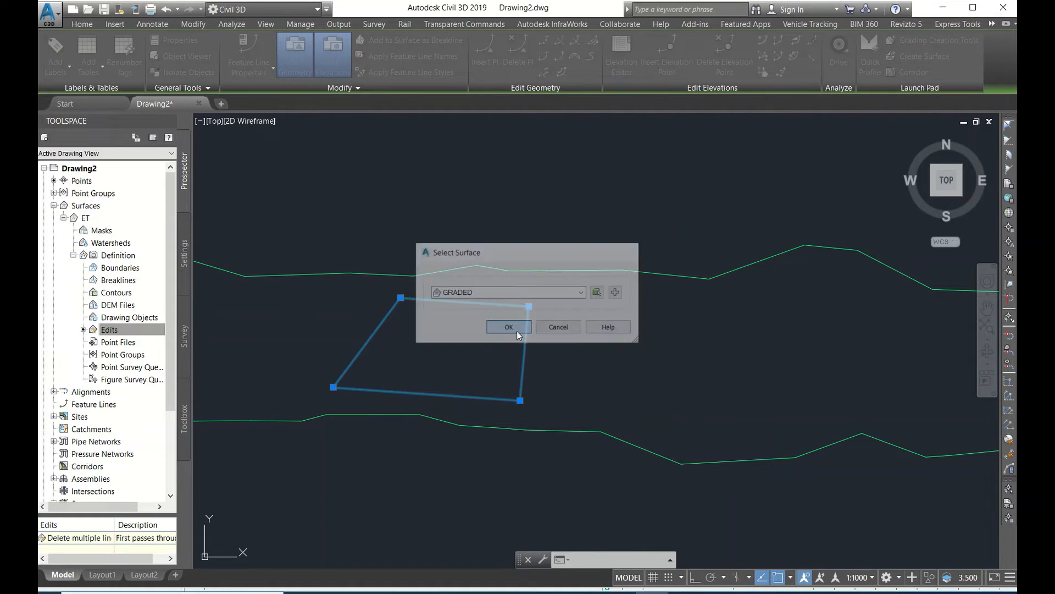
{"action": "left_click", "coordinate": [509, 327]}
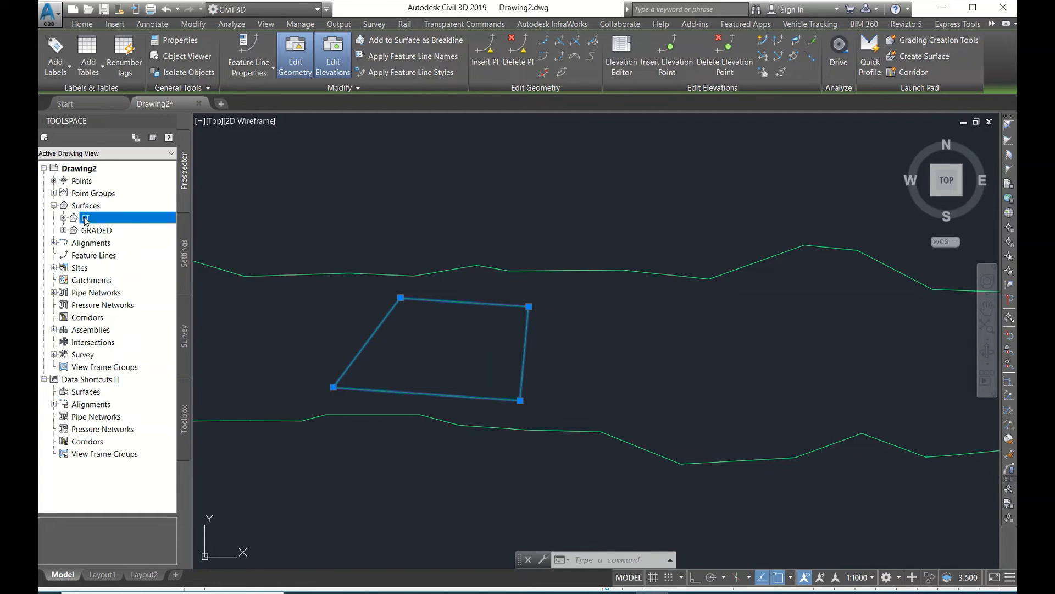
- Select GRADED in Prospector, clear the selection and switch to the Analyze commands
{"action": "left_click", "coordinate": [86, 217]}
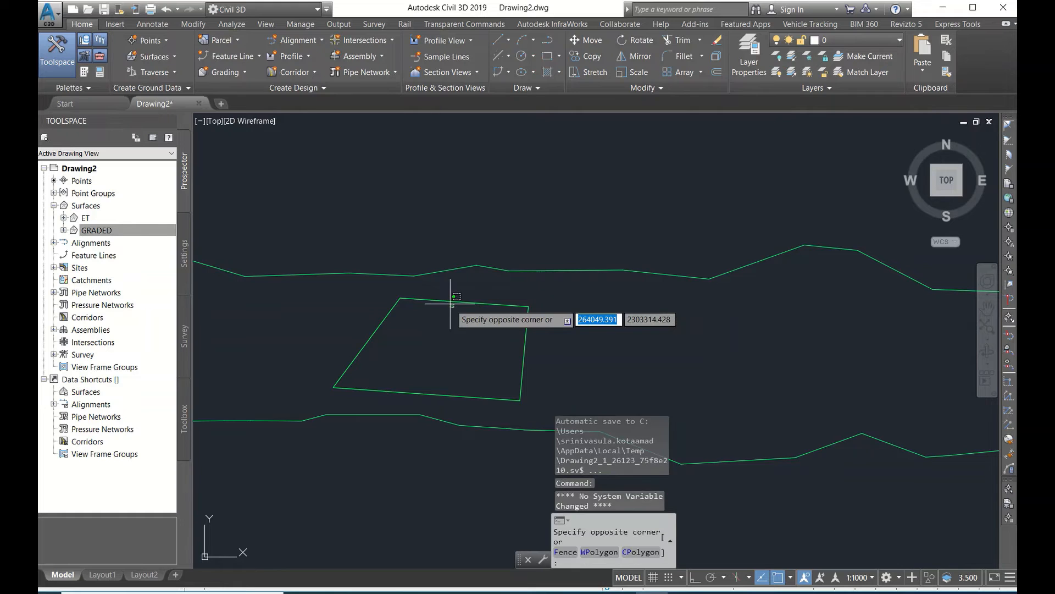
{"action": "key", "text": "Escape"}
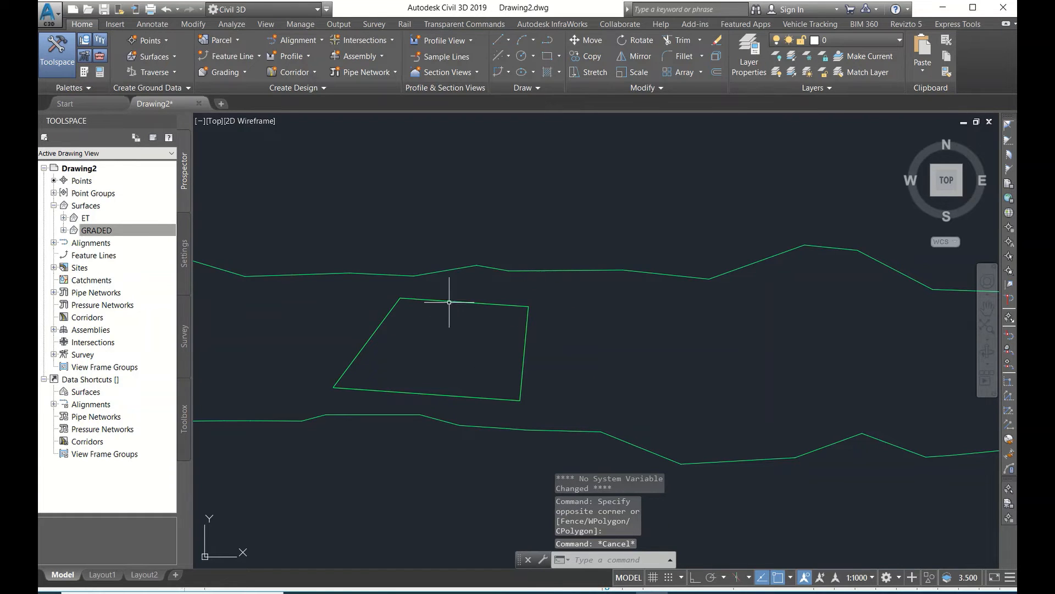
{"action": "mouse_move", "coordinate": [473, 332]}
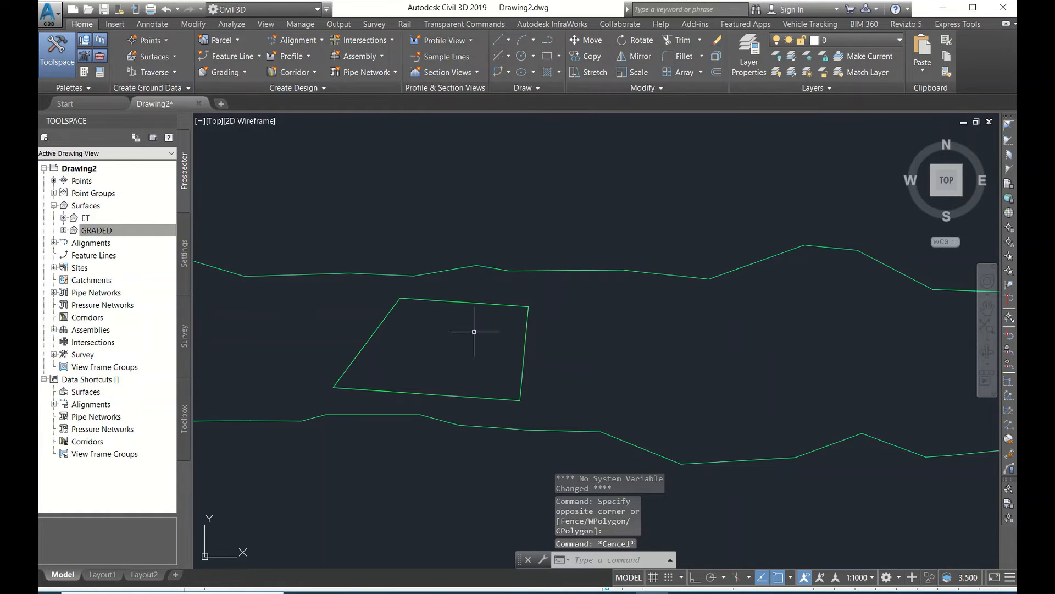
{"action": "mouse_move", "coordinate": [437, 326]}
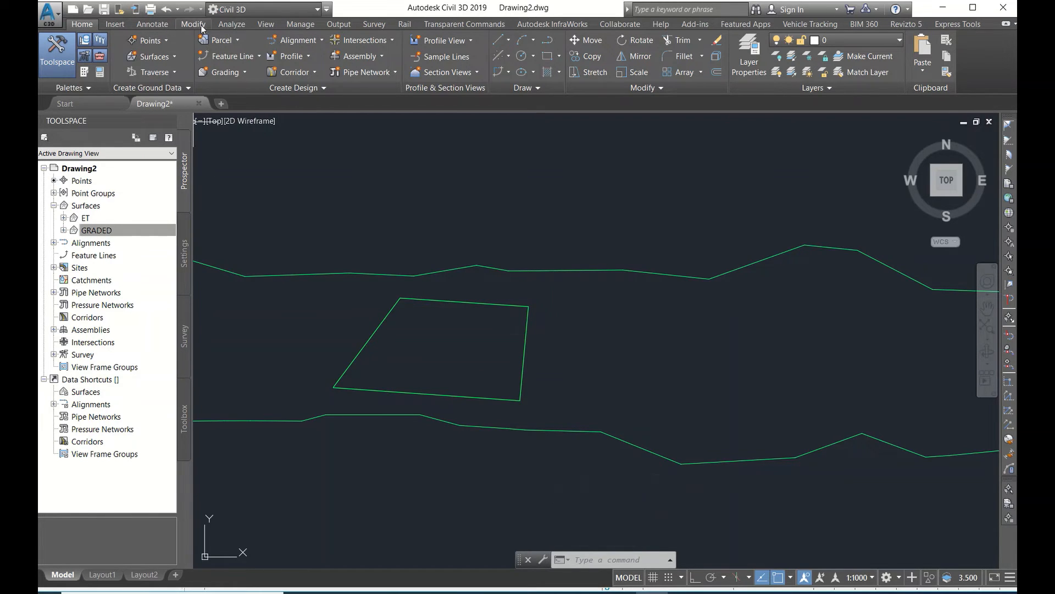
{"action": "left_click", "coordinate": [232, 23]}
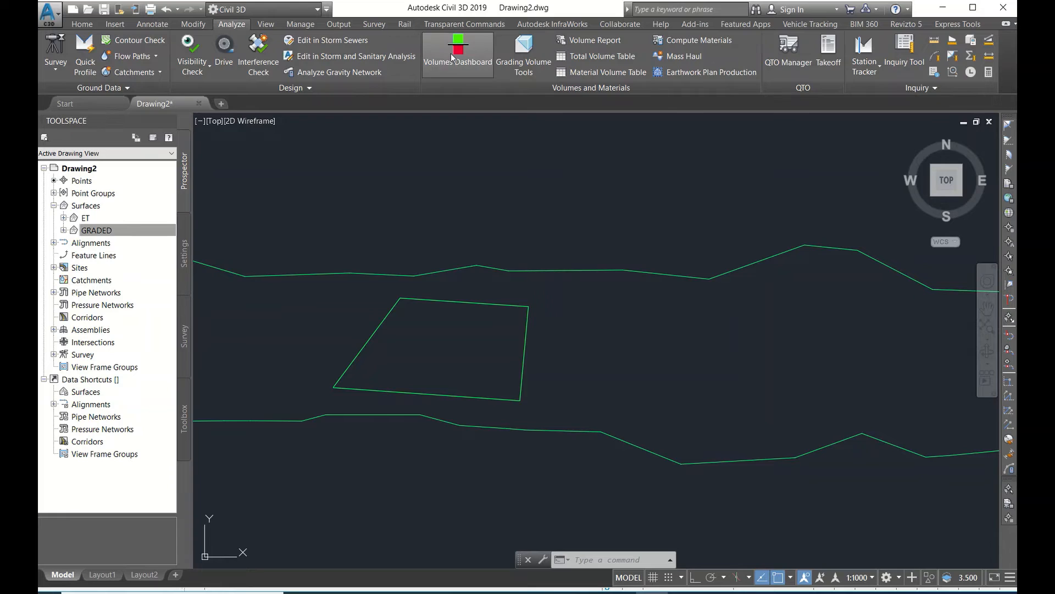
- In the Volumes Dashboard start a TIN volume surface named MESH with Contours and Triangles style
{"action": "left_click", "coordinate": [457, 54]}
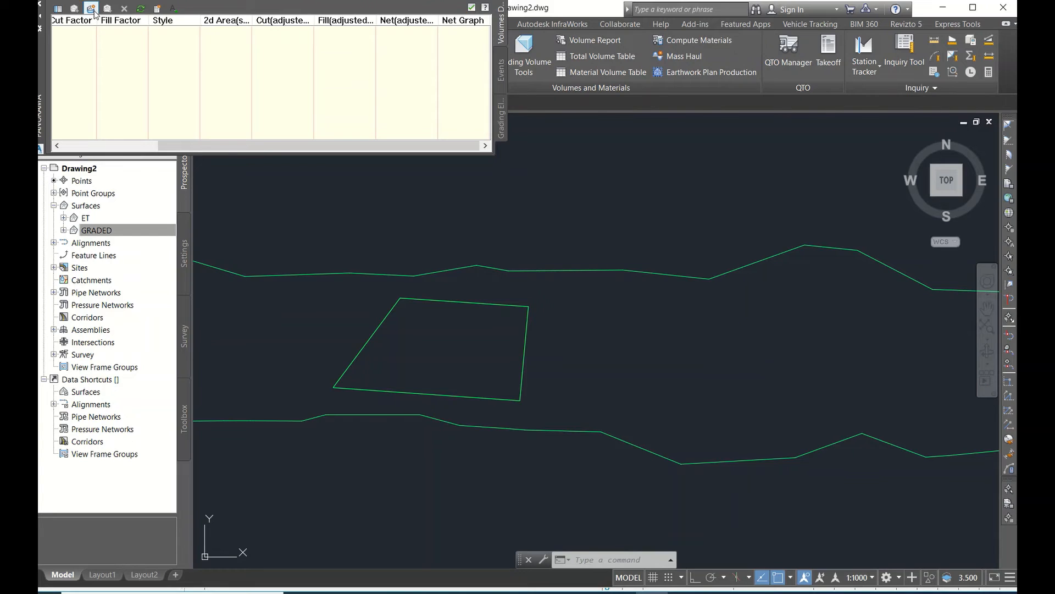
{"action": "mouse_move", "coordinate": [89, 8]}
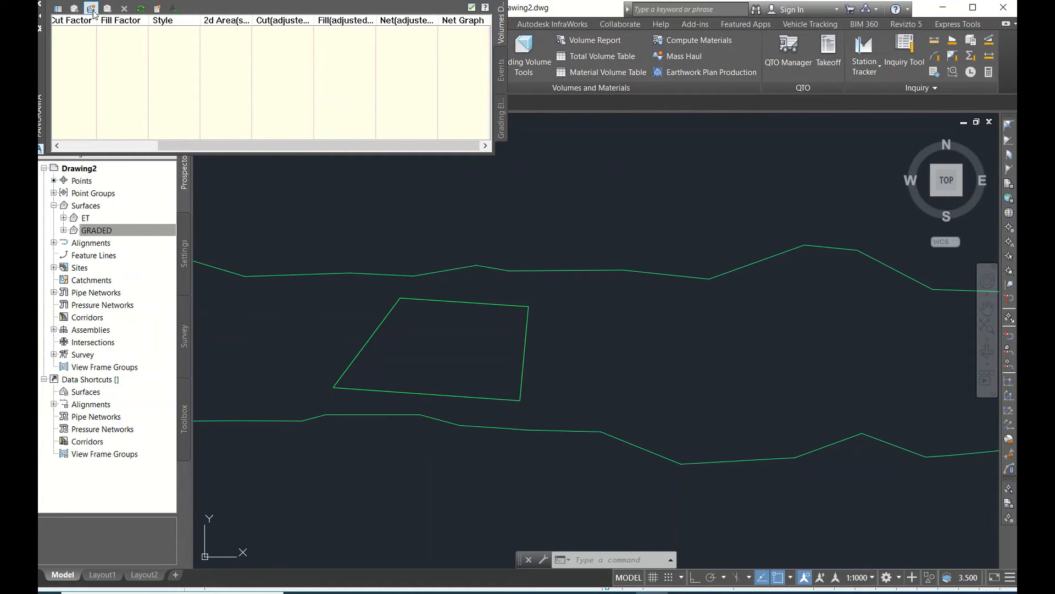
{"action": "left_click", "coordinate": [91, 7]}
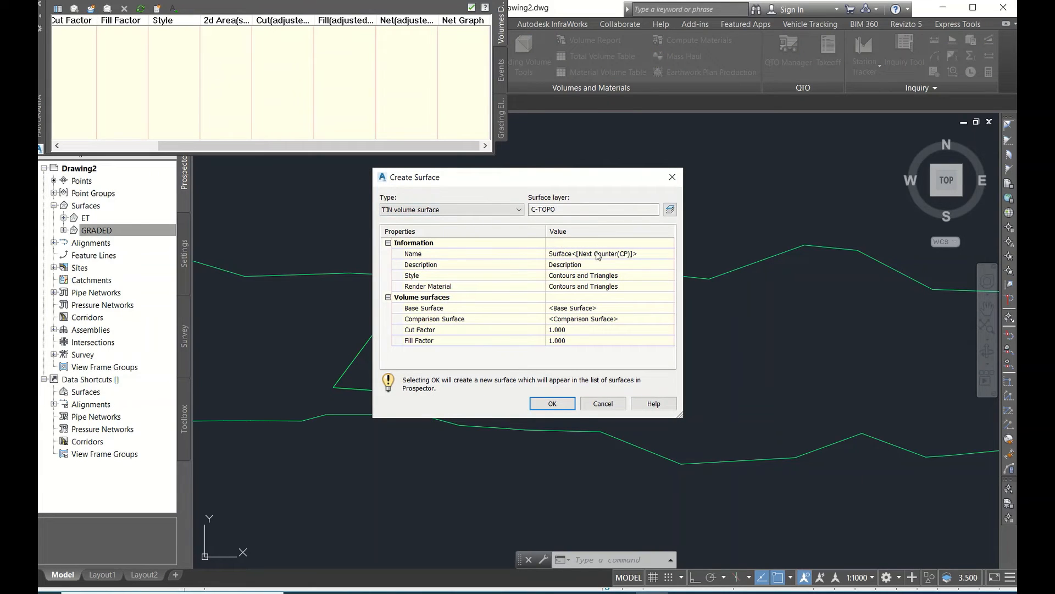
{"action": "type", "text": "MESH"}
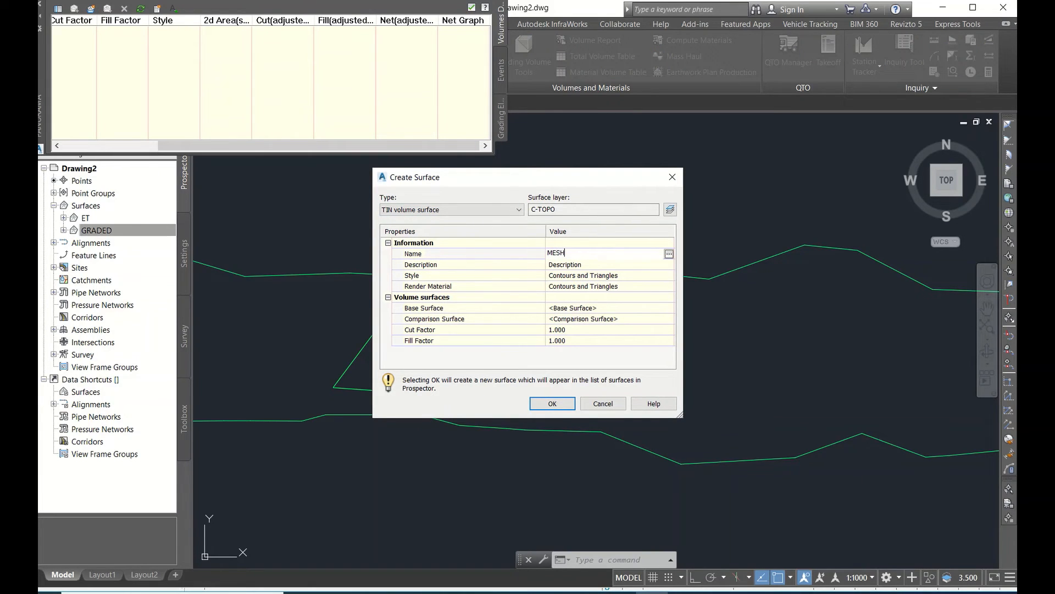
{"action": "left_click", "coordinate": [413, 253]}
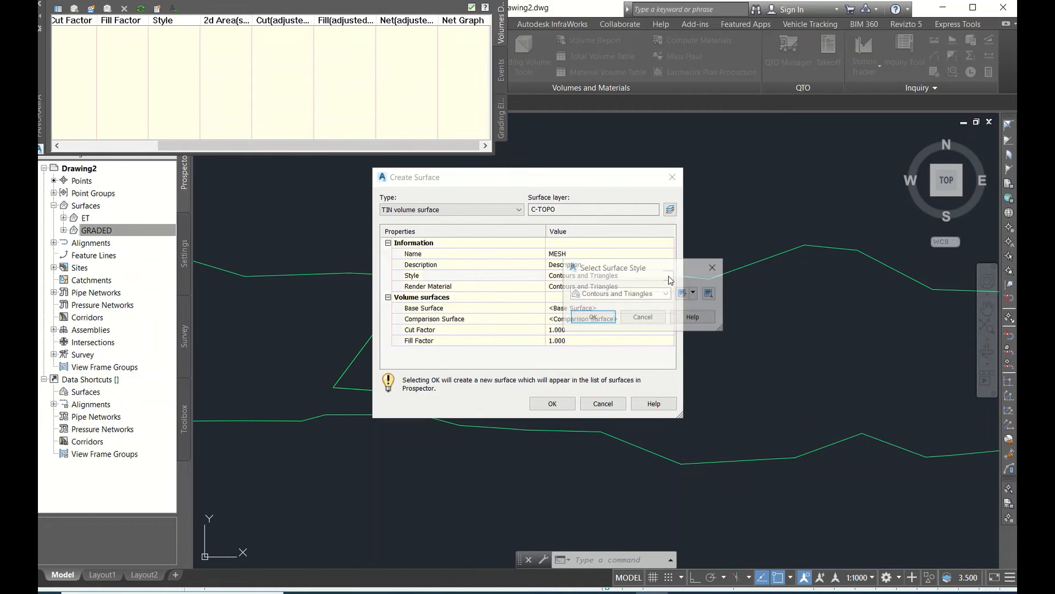
{"action": "left_click", "coordinate": [665, 293]}
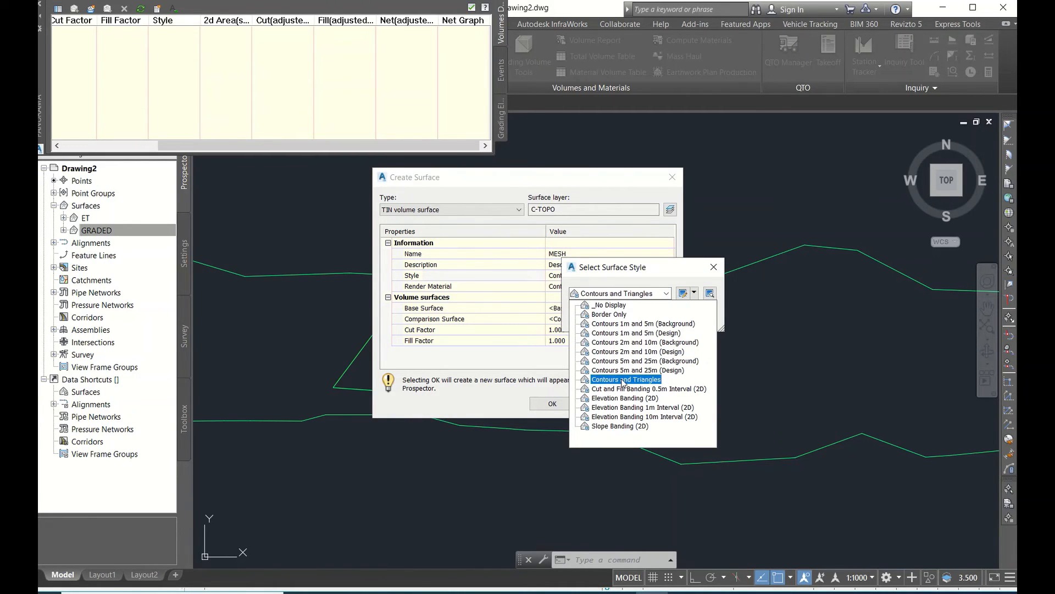
{"action": "left_click", "coordinate": [626, 379]}
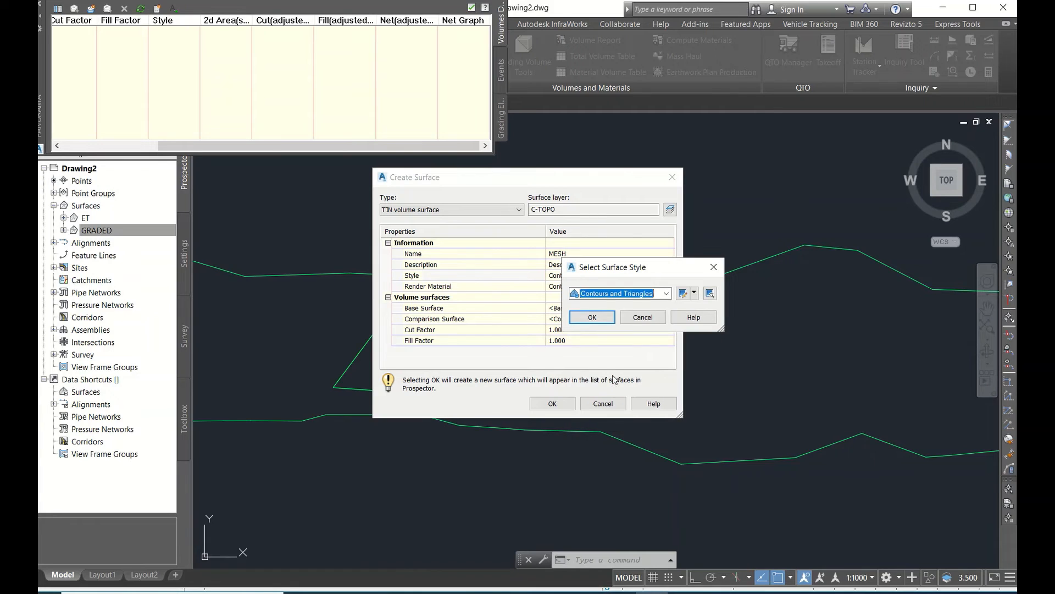
{"action": "left_click", "coordinate": [591, 317]}
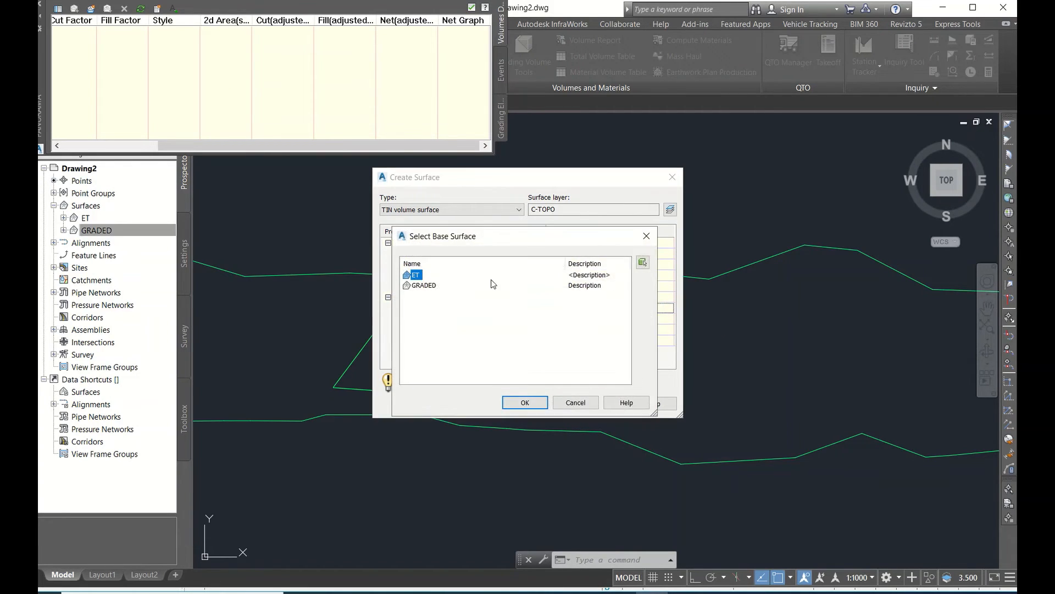
- Set base surface ET and comparison surface GRADED and create the MESH volume surface
{"action": "left_click", "coordinate": [525, 402]}
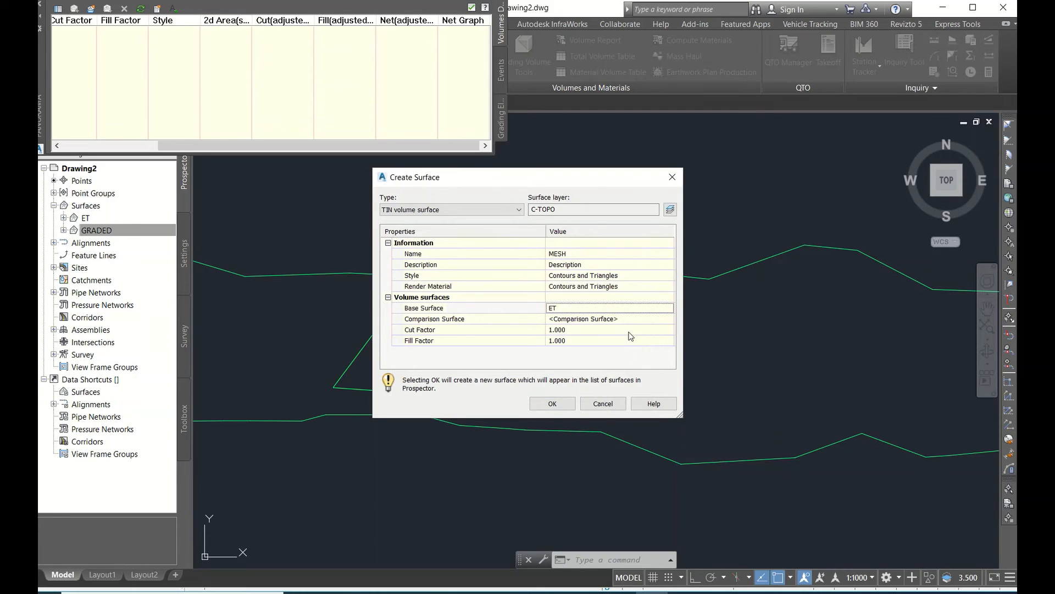
{"action": "left_click", "coordinate": [669, 319]}
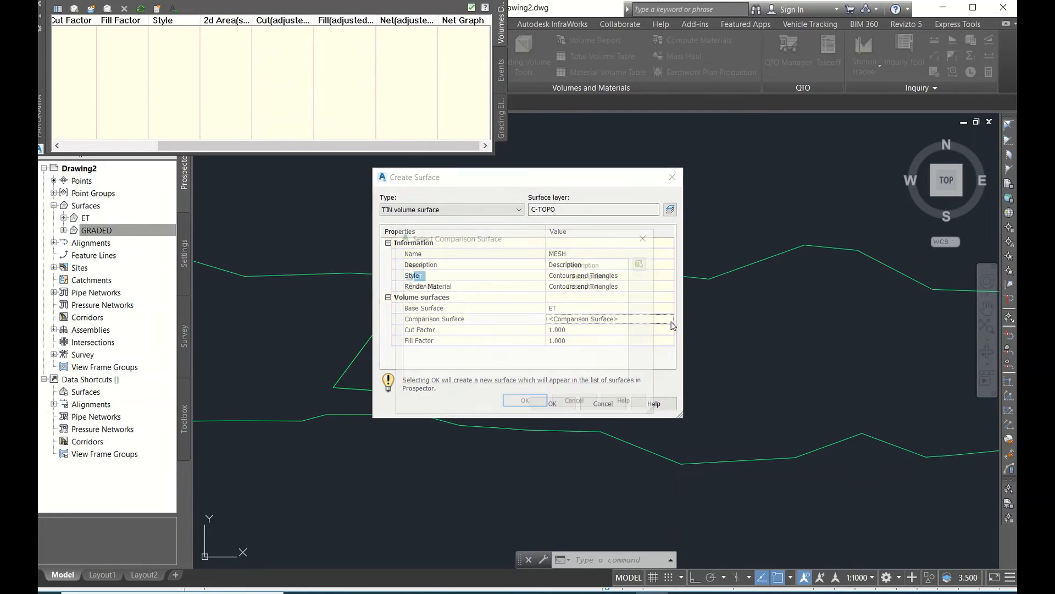
{"action": "left_click", "coordinate": [670, 319]}
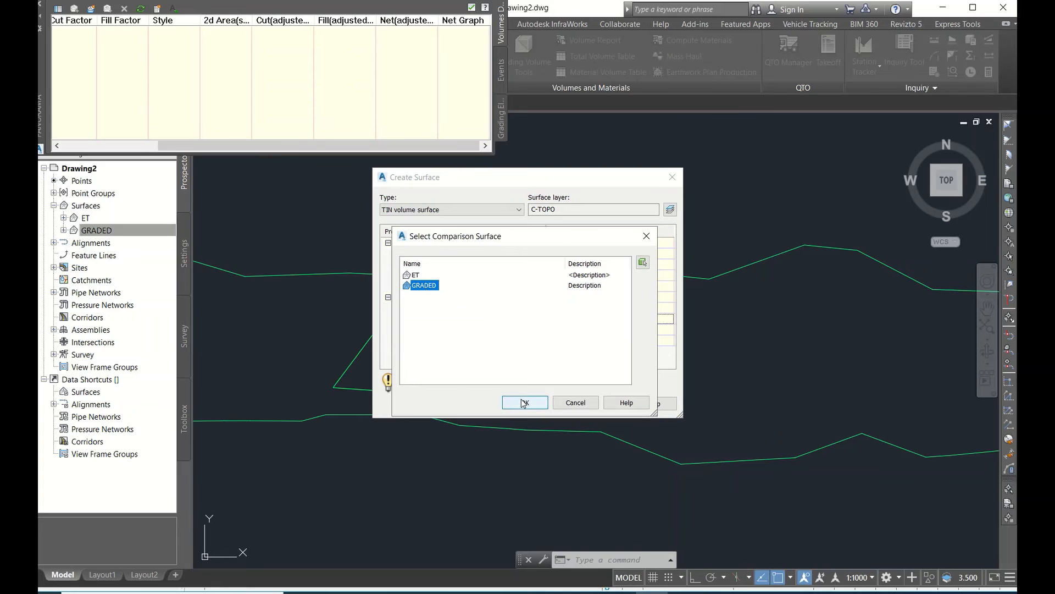
{"action": "left_click", "coordinate": [526, 403]}
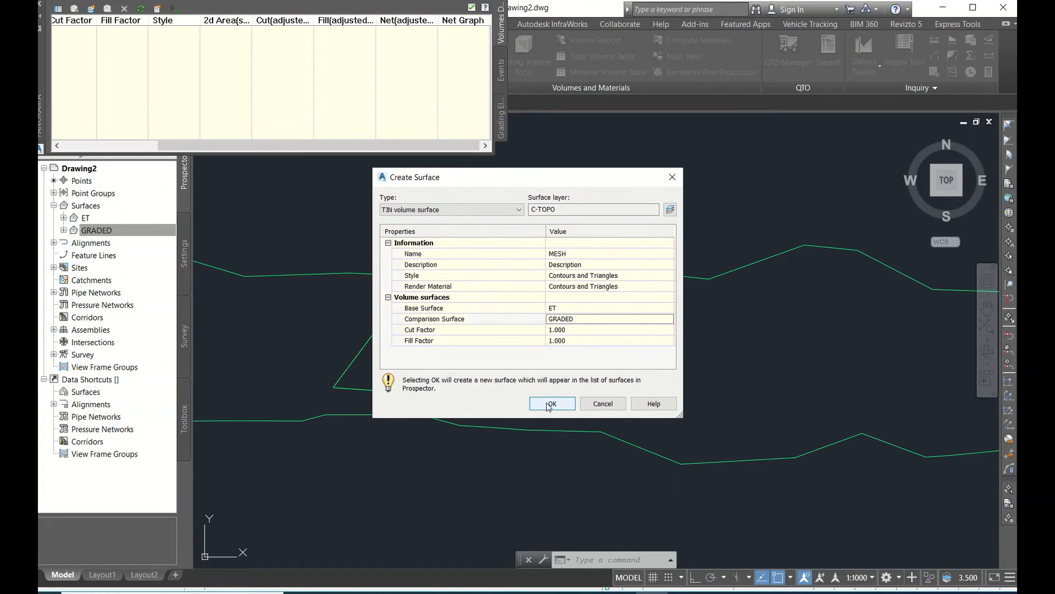
{"action": "left_click", "coordinate": [551, 403]}
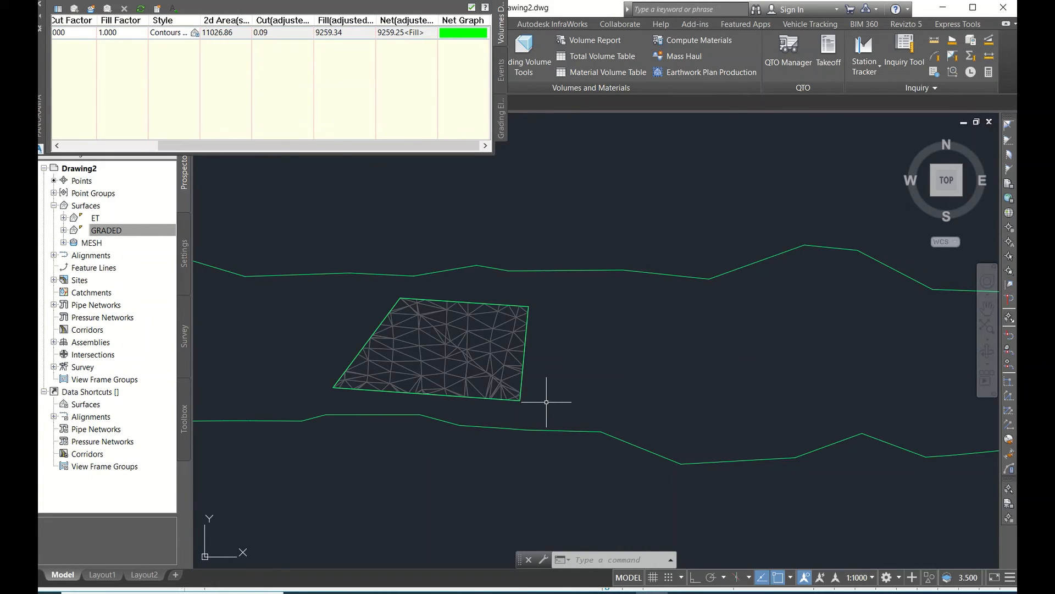
{"action": "mouse_move", "coordinate": [330, 45]}
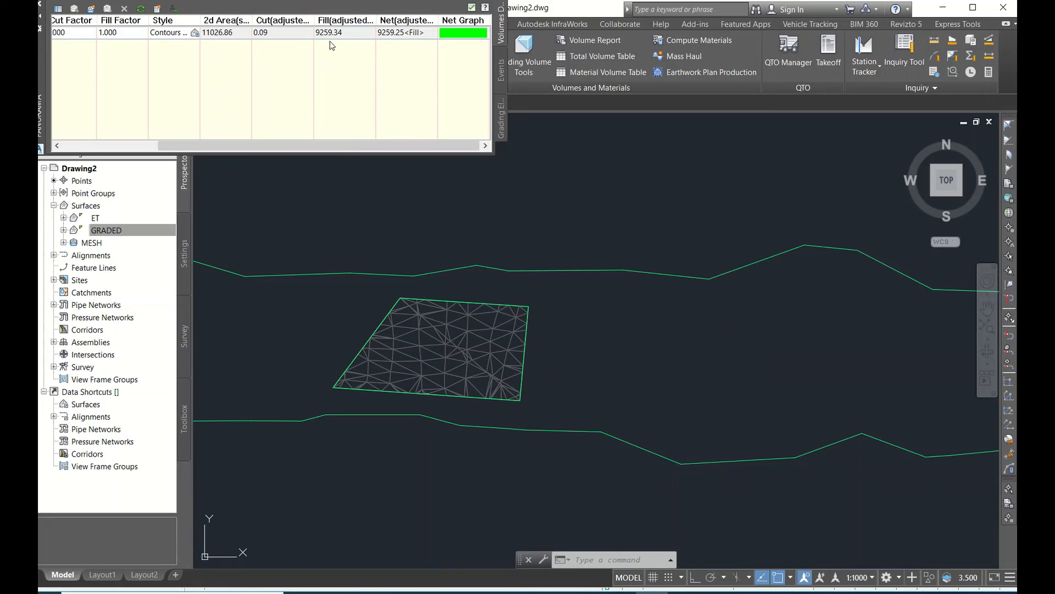
- Locate the MESH volume result showing 9259.34 fill and 0.09 cut
{"action": "left_click", "coordinate": [261, 32]}
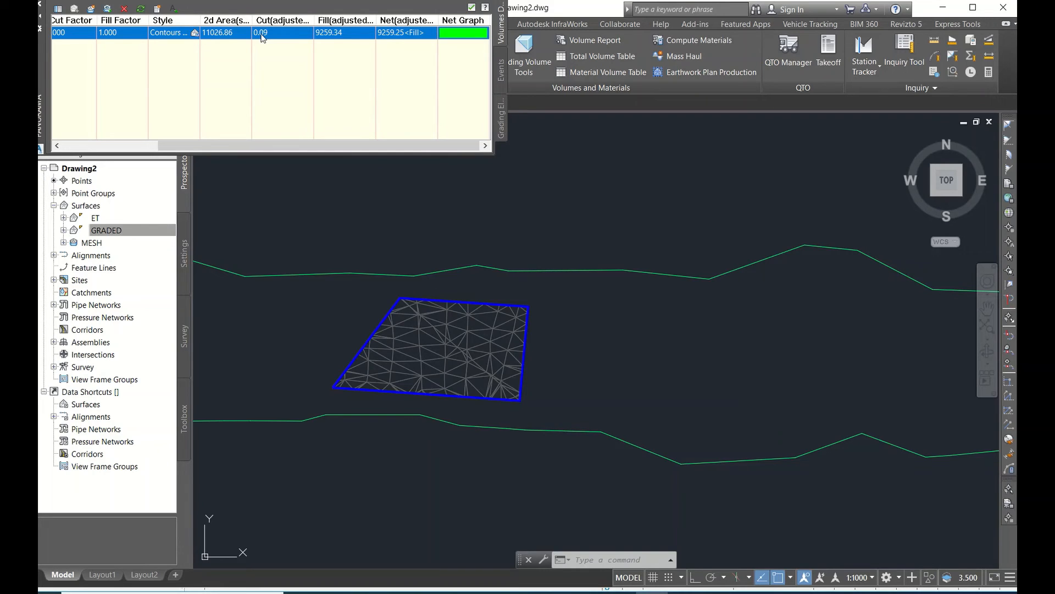
{"action": "mouse_move", "coordinate": [378, 38]}
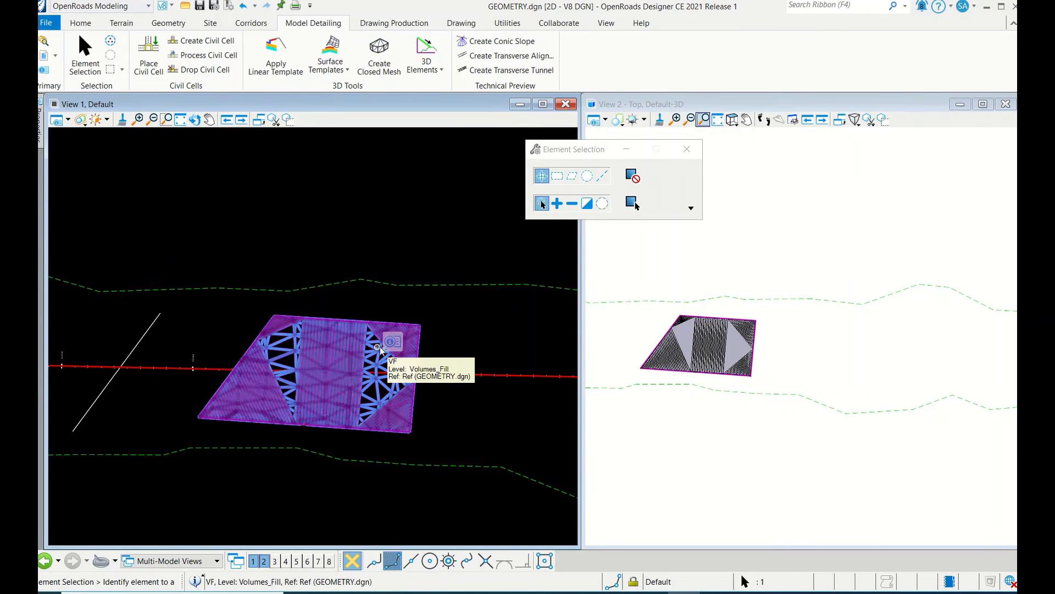
- Check the VF fill mesh volume of 9256.53 cu m, then switch back to Civil 3D with MESH listed
{"action": "left_click", "coordinate": [379, 349]}
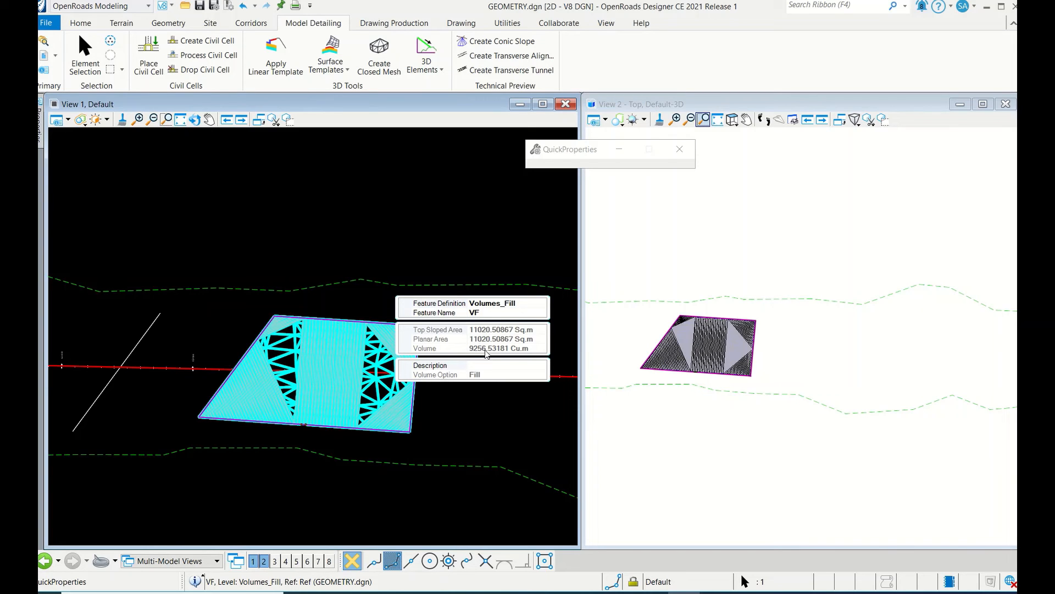
{"action": "key", "text": "alt+tab"}
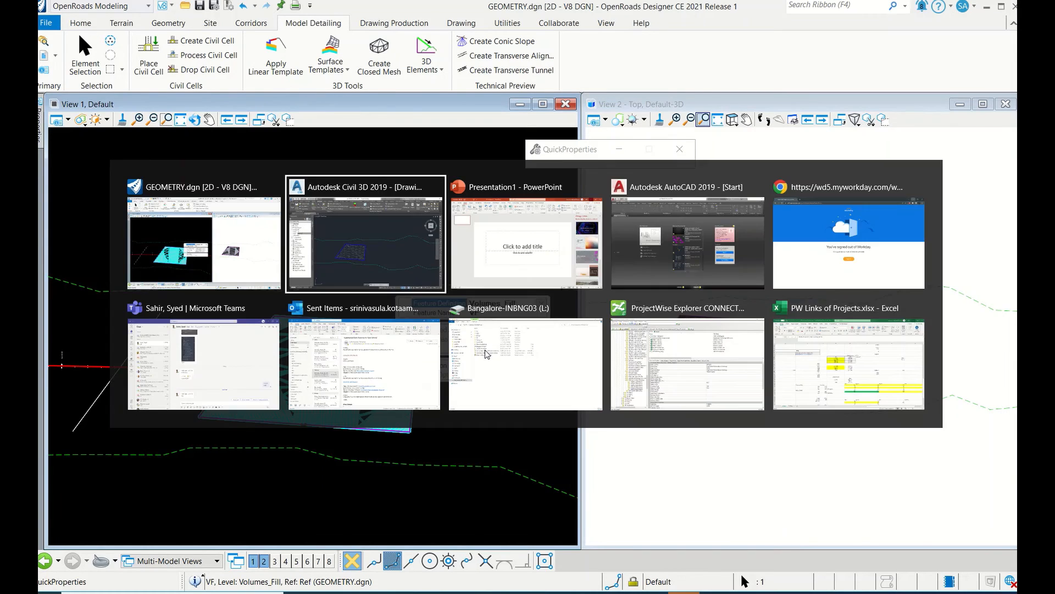
{"action": "left_click", "coordinate": [365, 234]}
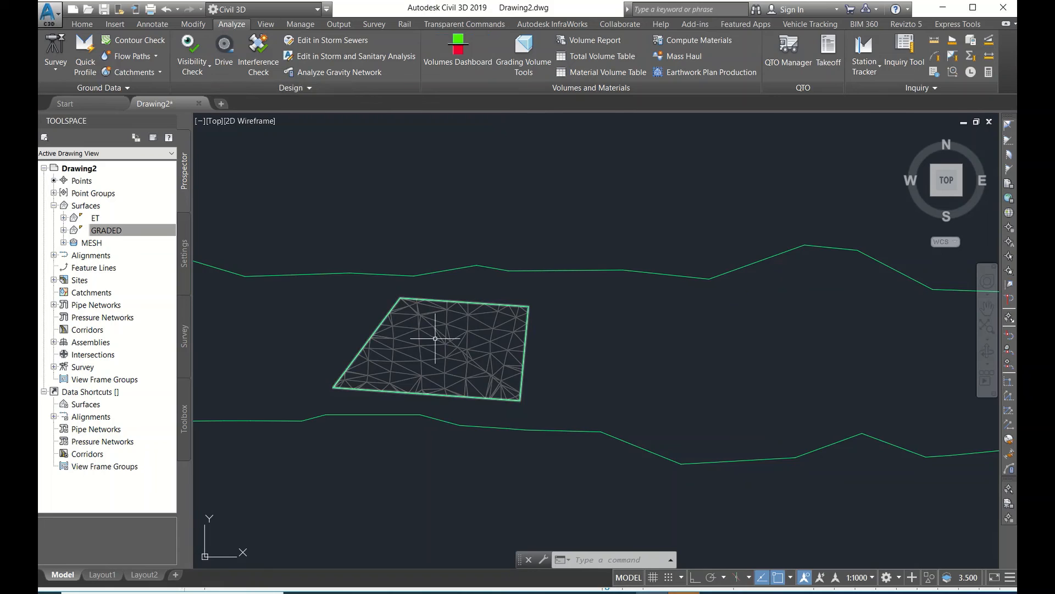
{"action": "mouse_move", "coordinate": [424, 344]}
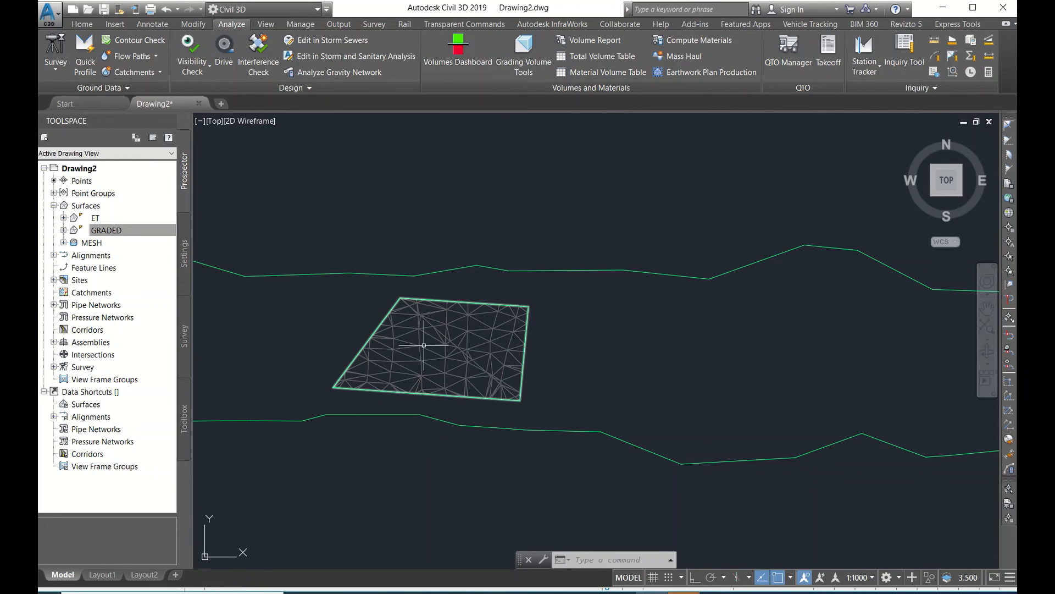
{"action": "mouse_move", "coordinate": [399, 422]}
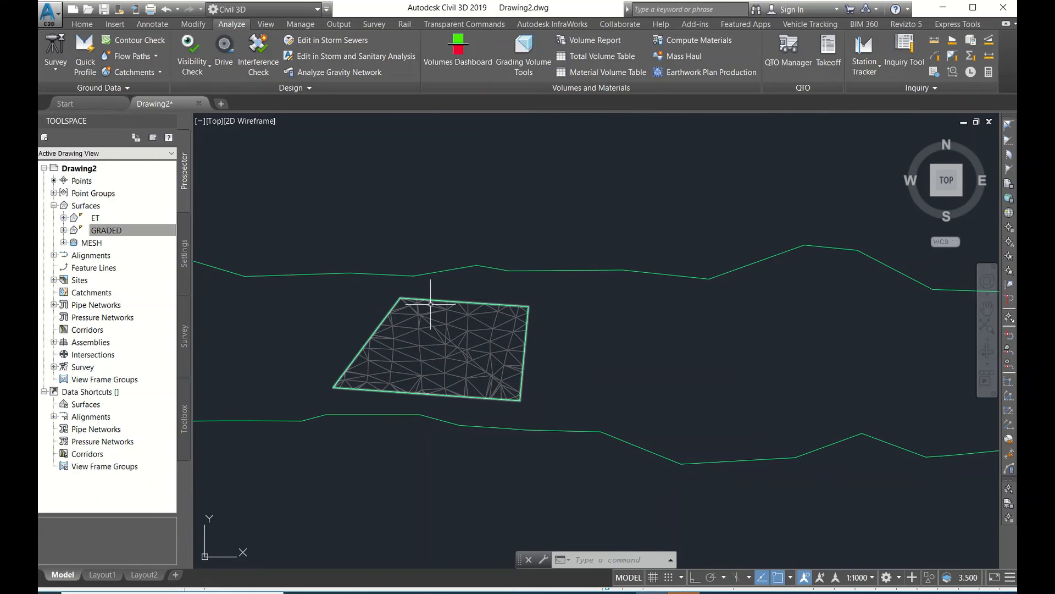
{"action": "mouse_move", "coordinate": [457, 373]}
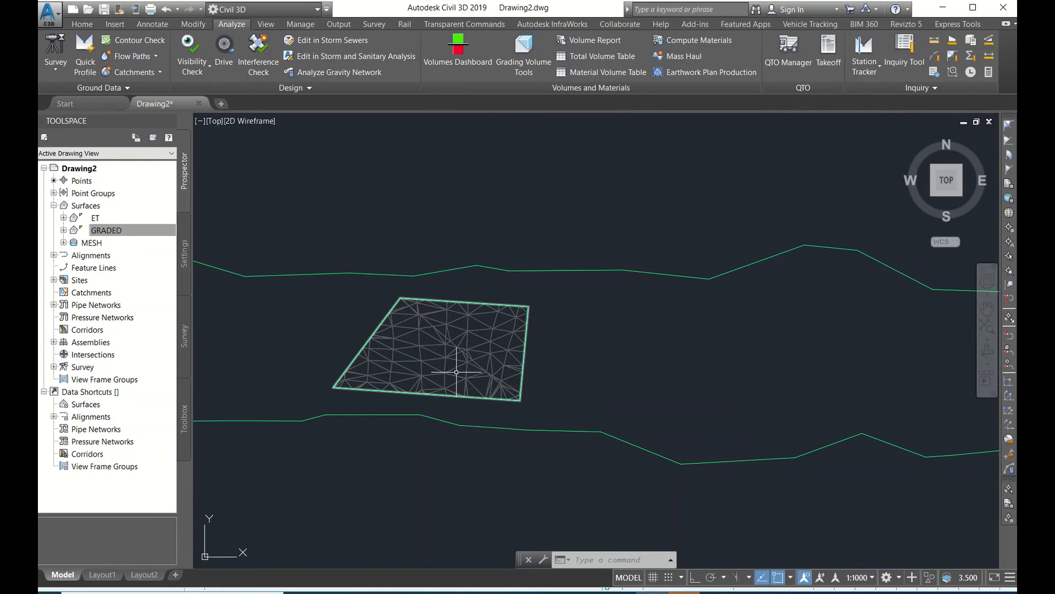
{"action": "mouse_move", "coordinate": [458, 50]}
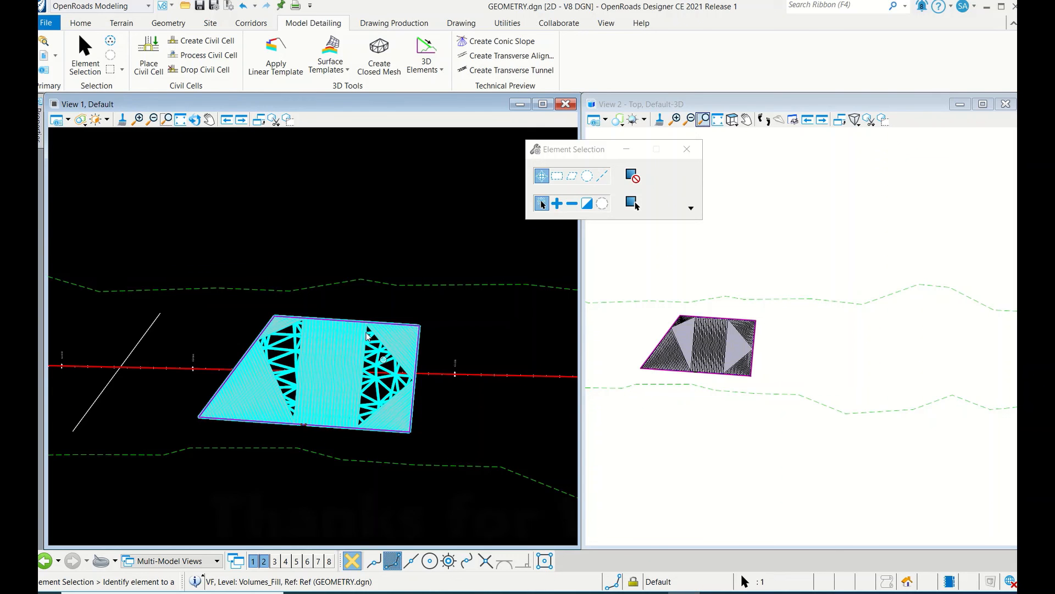
{"action": "mouse_move", "coordinate": [313, 23]}
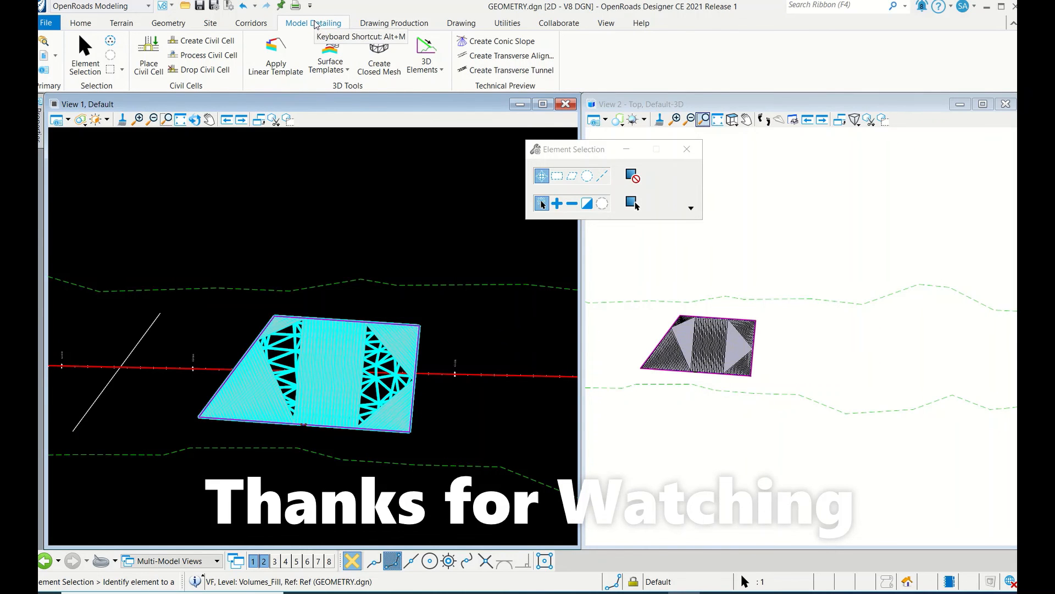
{"action": "mouse_move", "coordinate": [380, 55]}
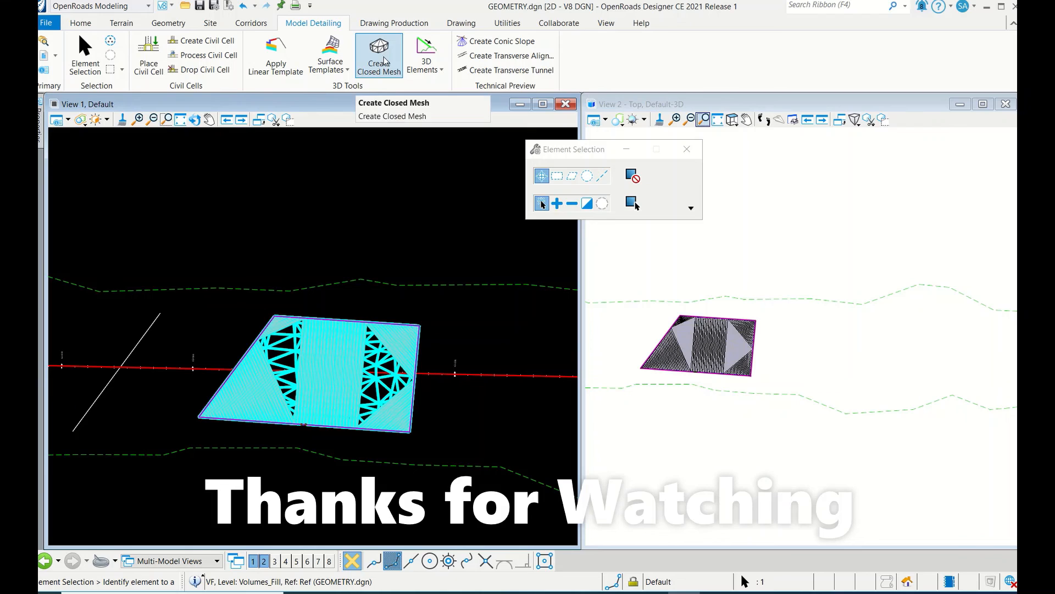
{"action": "left_click", "coordinate": [378, 55]}
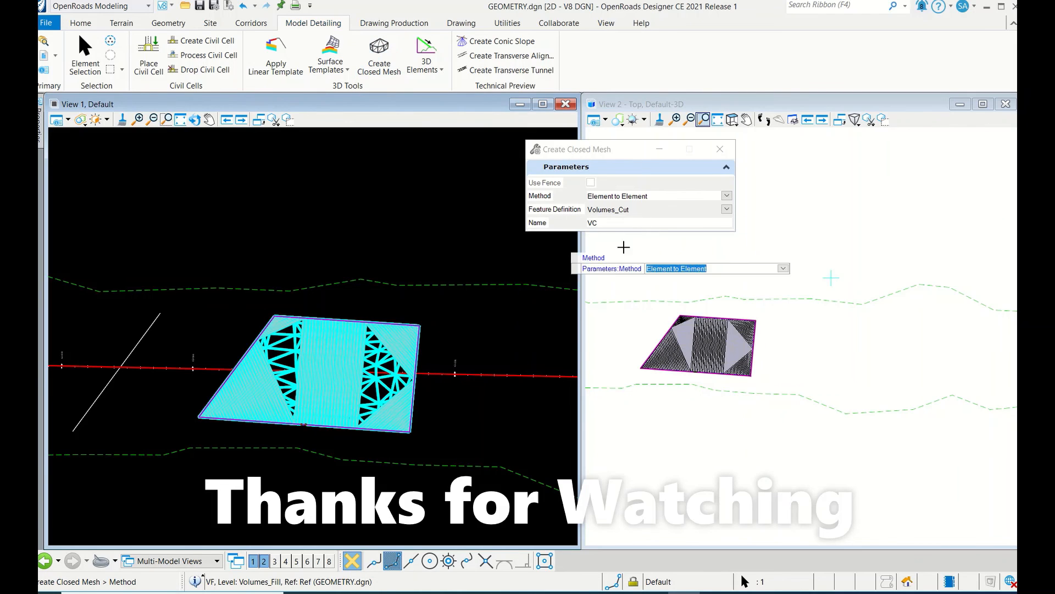
{"action": "left_click", "coordinate": [727, 196]}
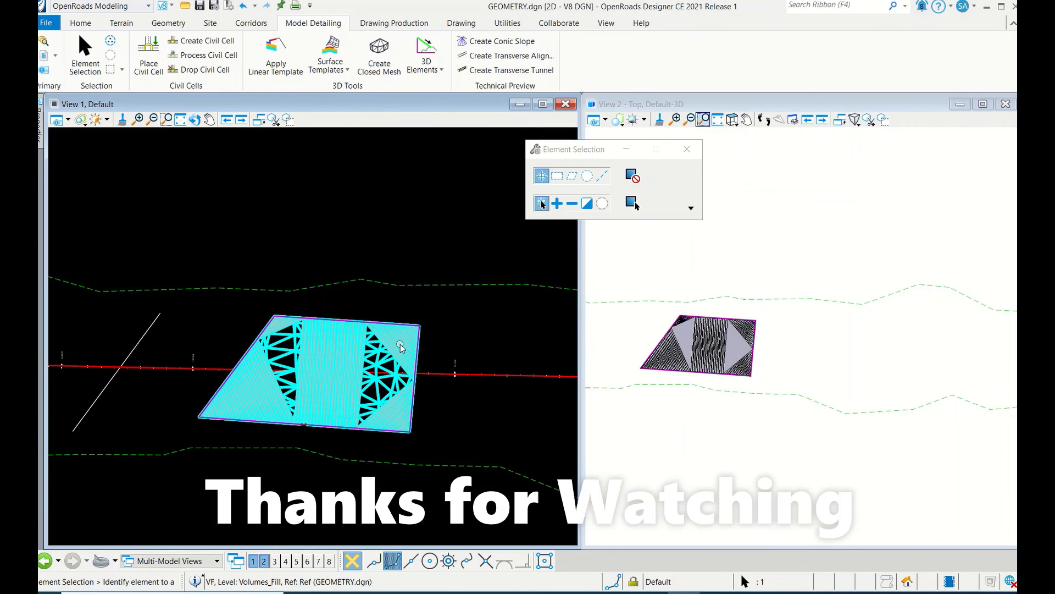
{"action": "mouse_move", "coordinate": [399, 346]}
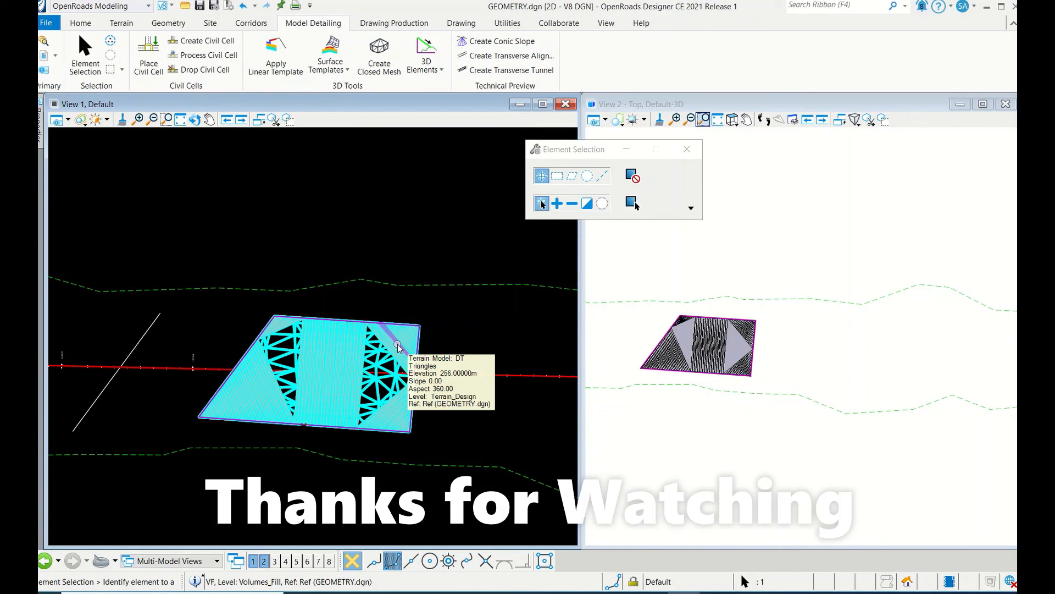
{"action": "left_click", "coordinate": [396, 346]}
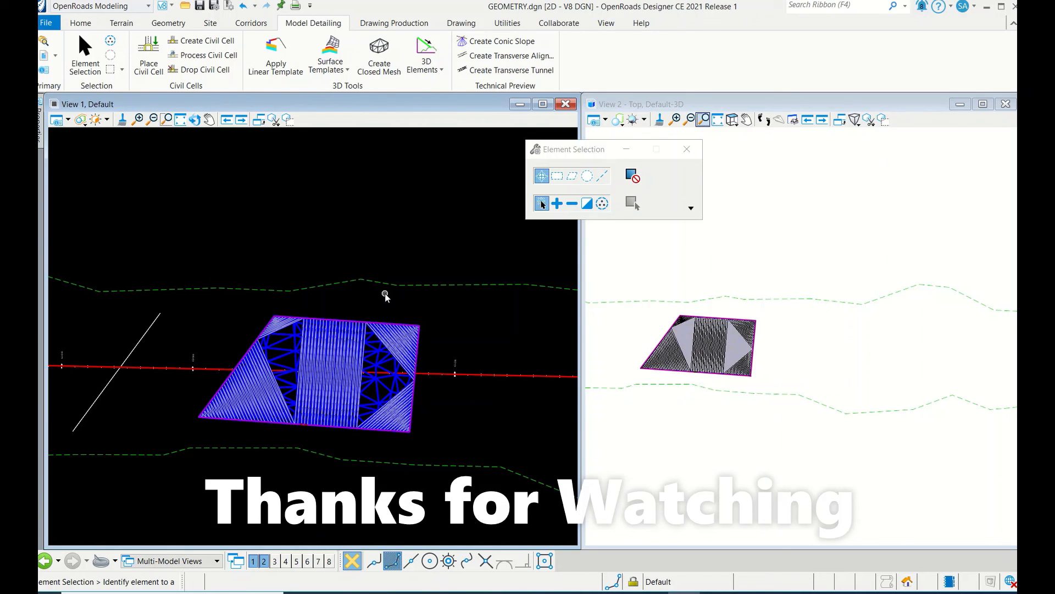
{"action": "mouse_move", "coordinate": [356, 279]}
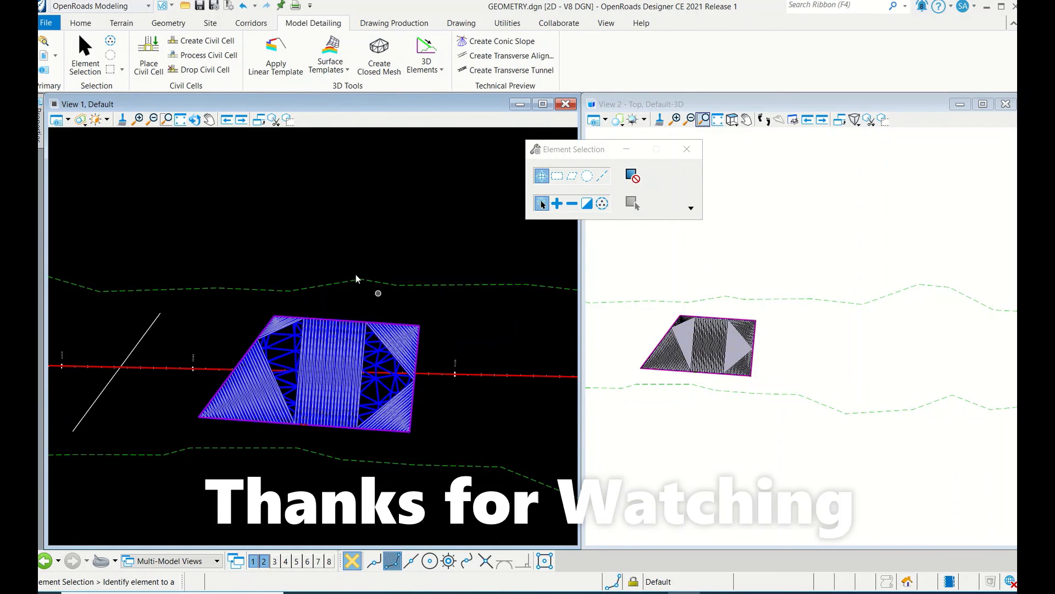
{"action": "mouse_move", "coordinate": [384, 356]}
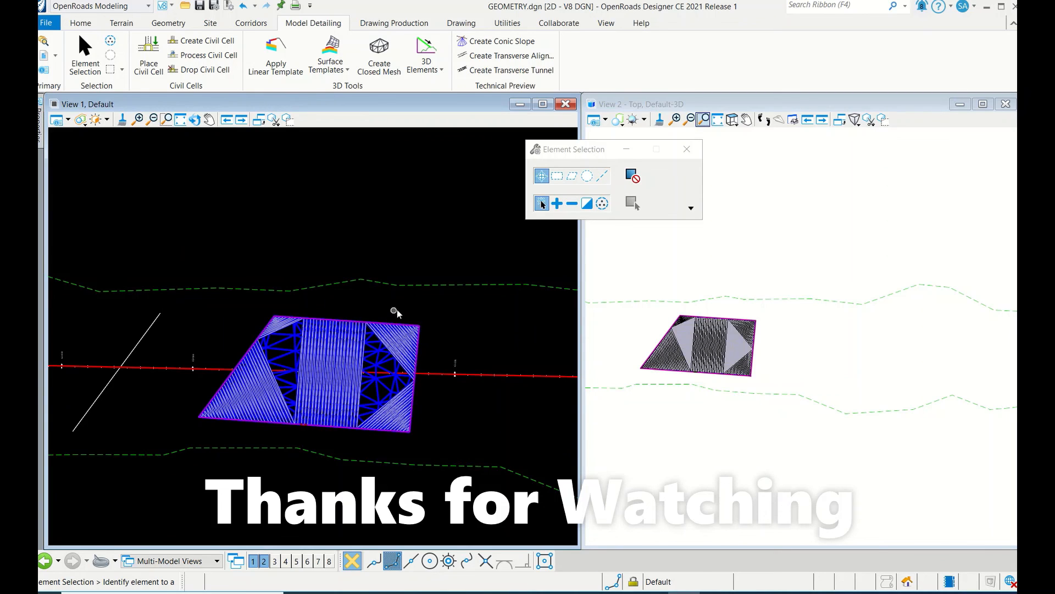
{"action": "mouse_move", "coordinate": [402, 309]}
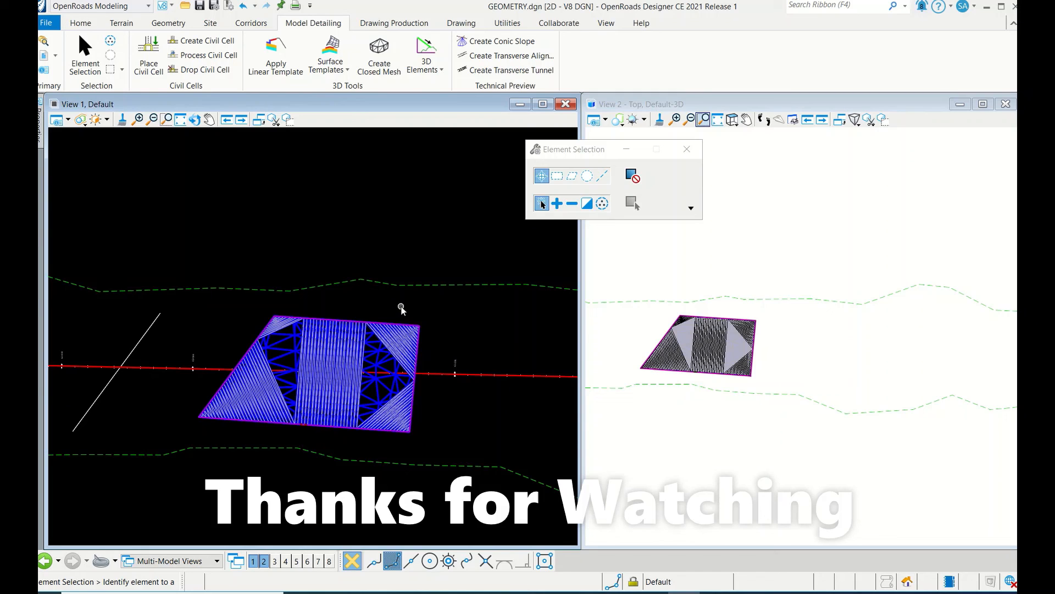